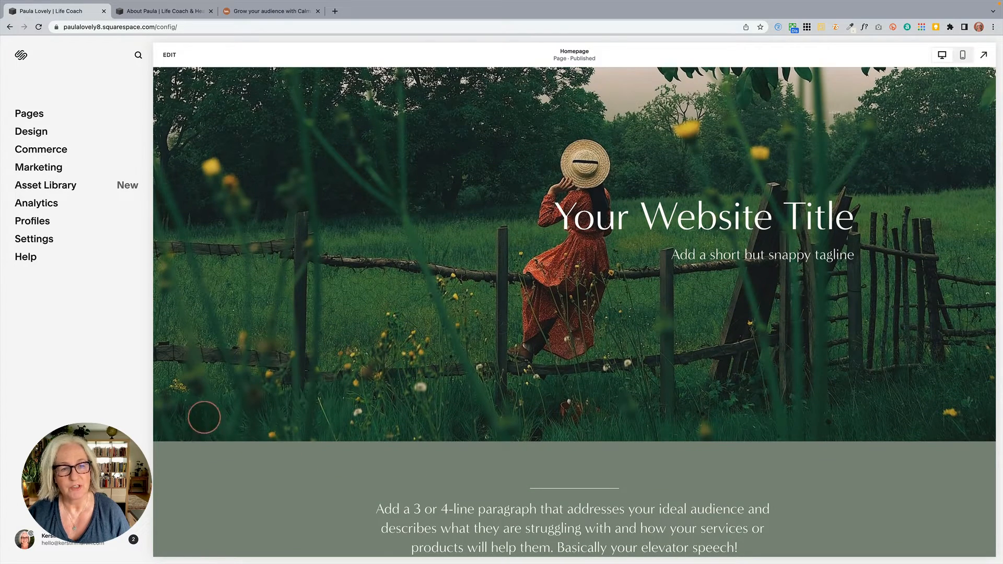
mouse_move(926, 448)
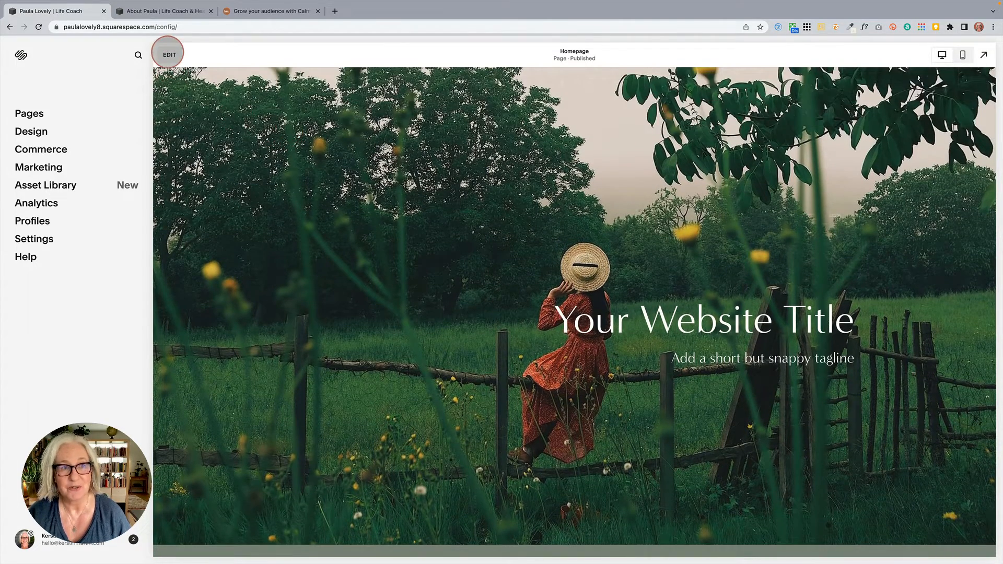
Enter homepage edit mode and open the hero section's Format settings
left_click(168, 55)
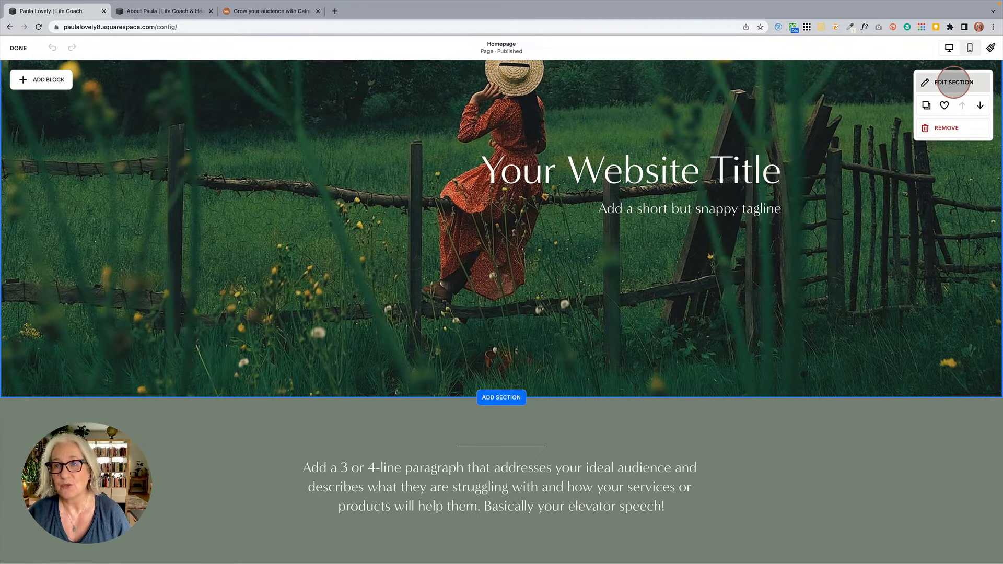
left_click(954, 82)
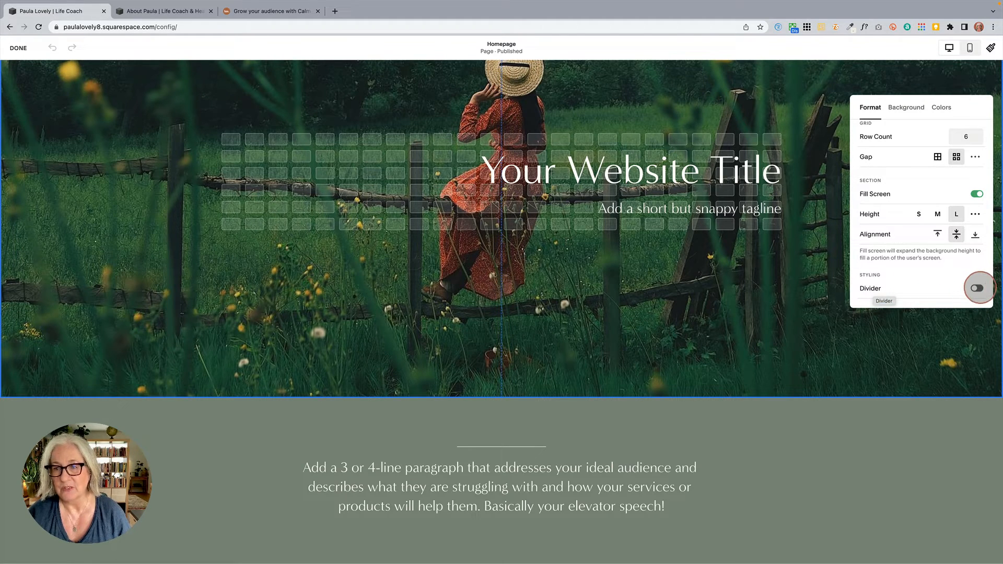
Turn on the hero section divider and bring the Shape and Stroke options into view
left_click(976, 288)
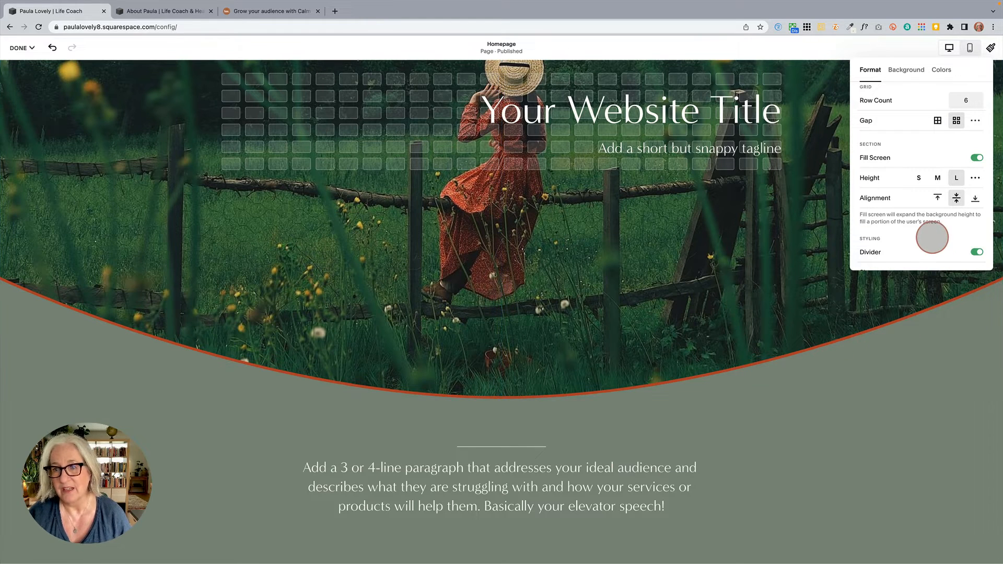
scroll("down", 3)
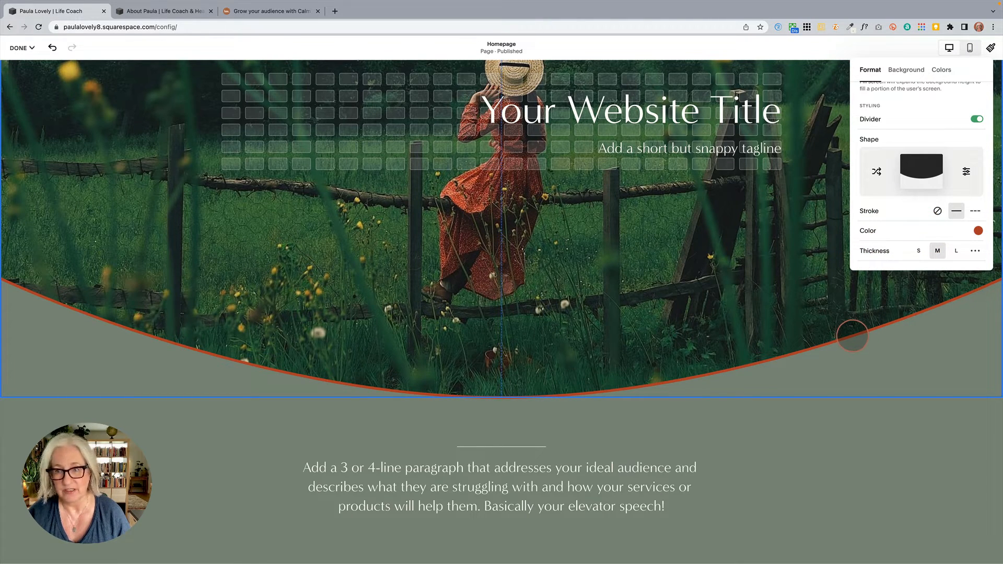
left_click_drag(852, 334, 845, 301)
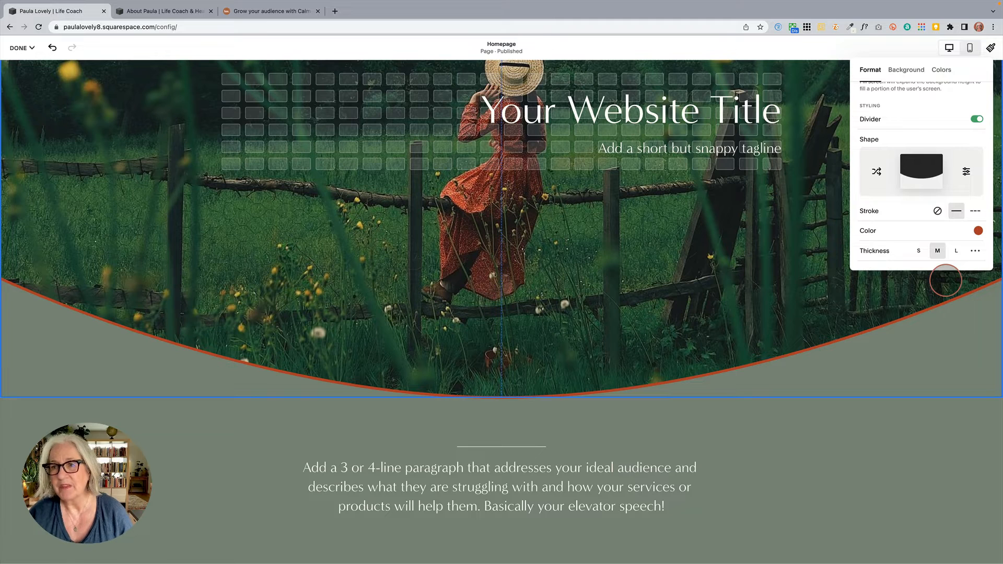
Try dashed, none and solid stroke styles on the divider outline
left_click(975, 210)
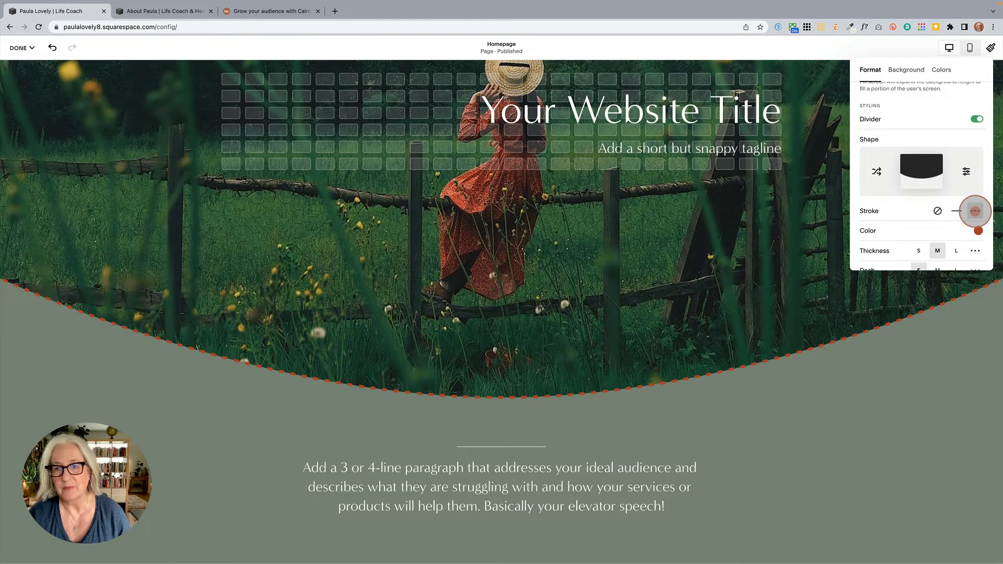
left_click(976, 210)
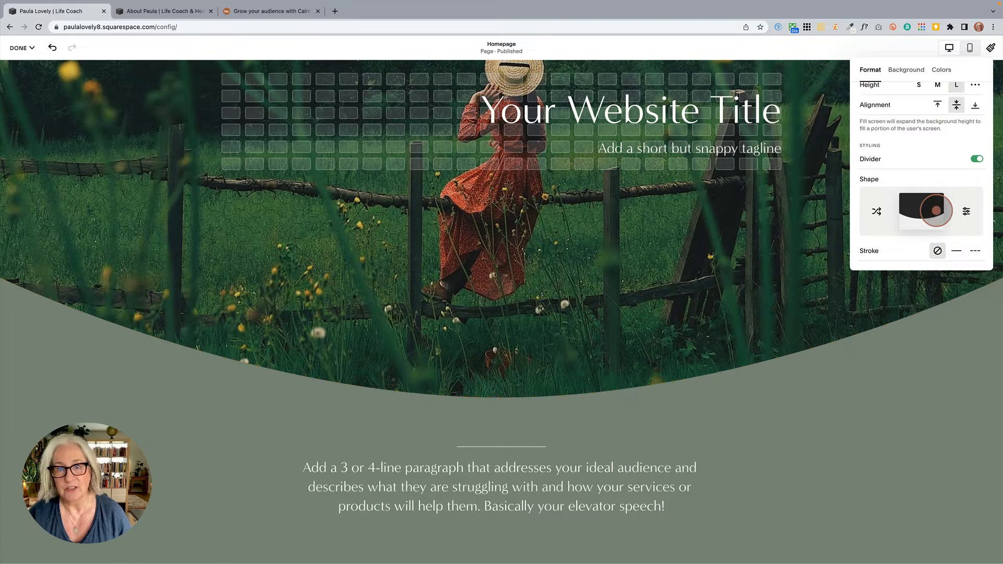
left_click(954, 250)
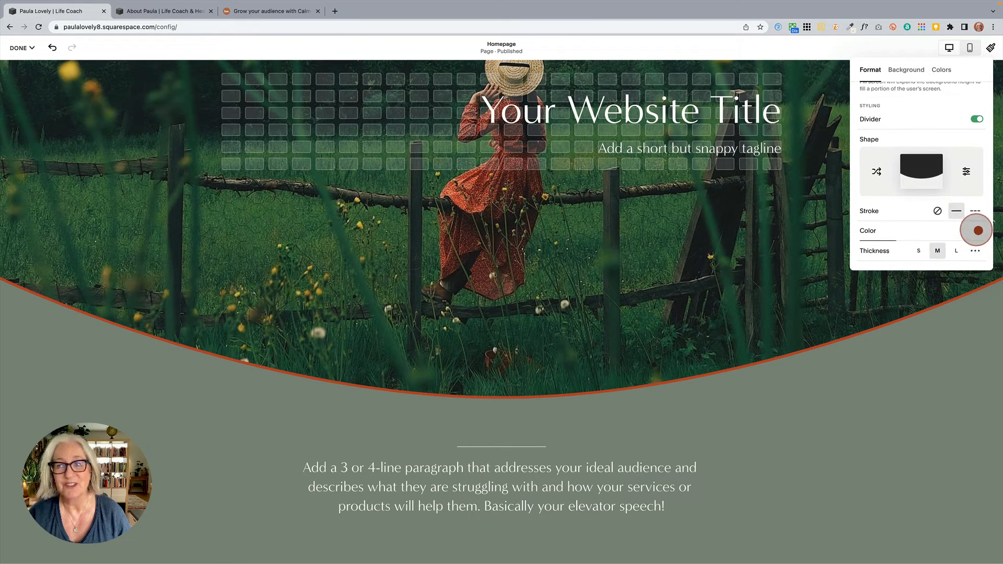
Set the outline colour to cream and test thickness S, L and custom slider values
left_click(975, 230)
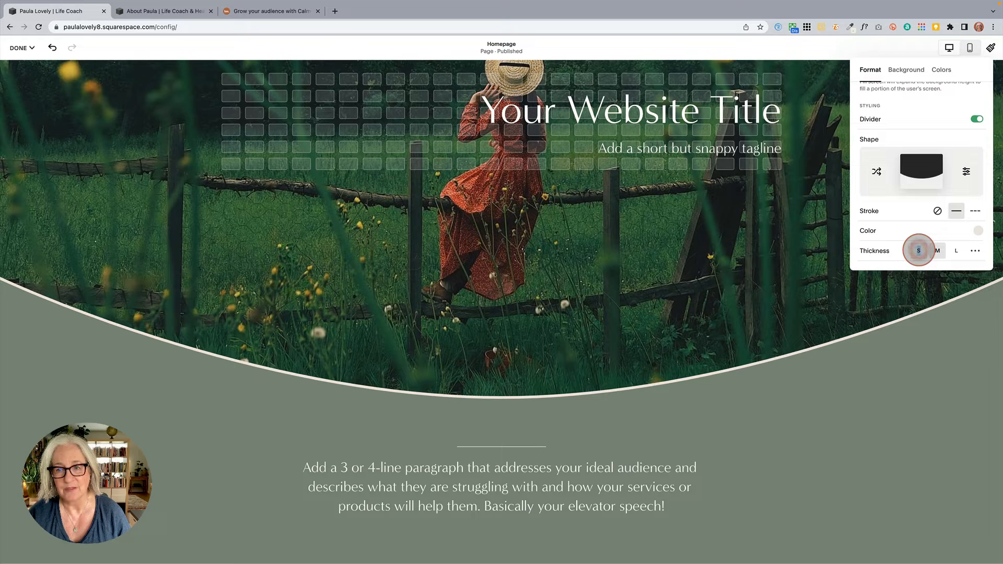
left_click(975, 250)
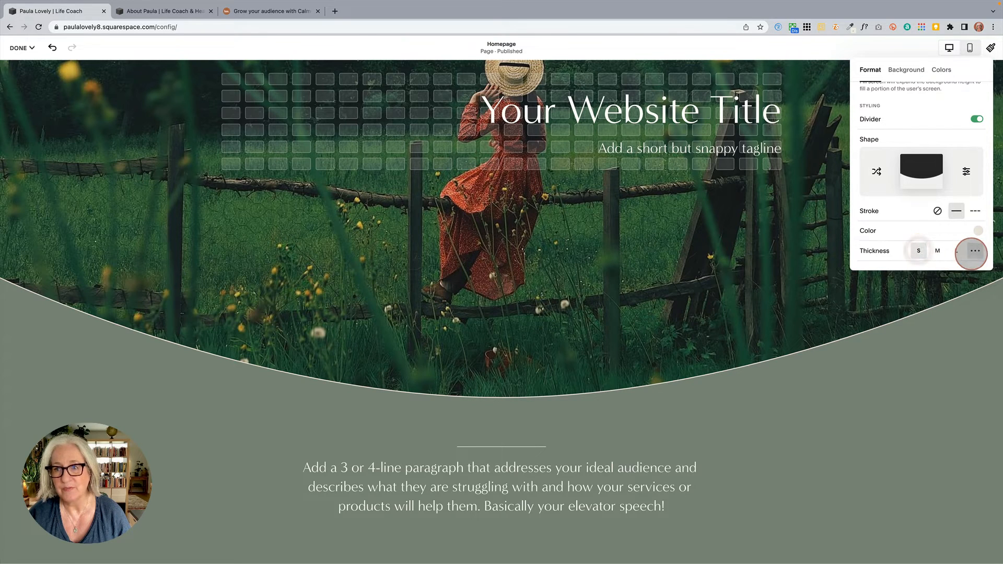
left_click(956, 250)
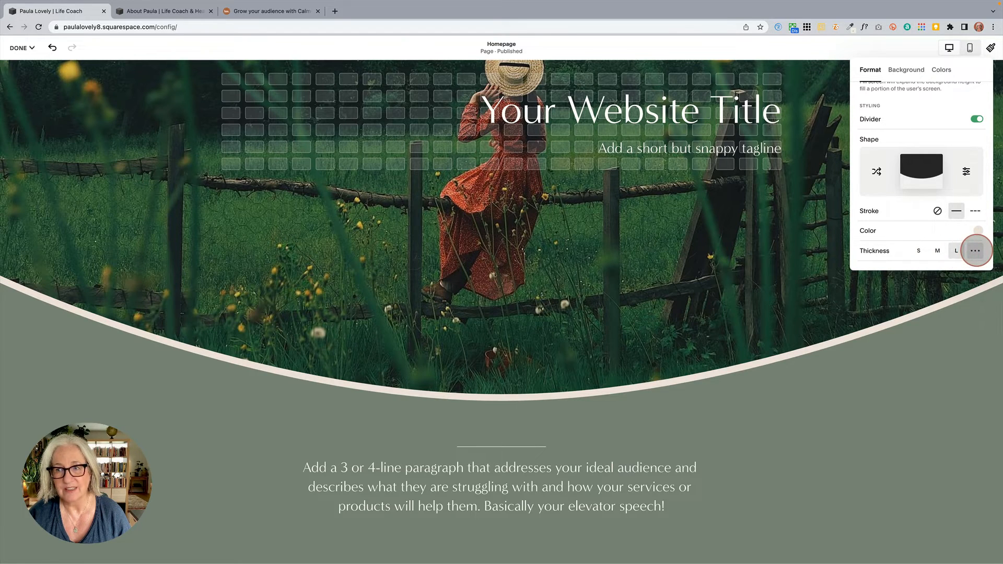
left_click(937, 250)
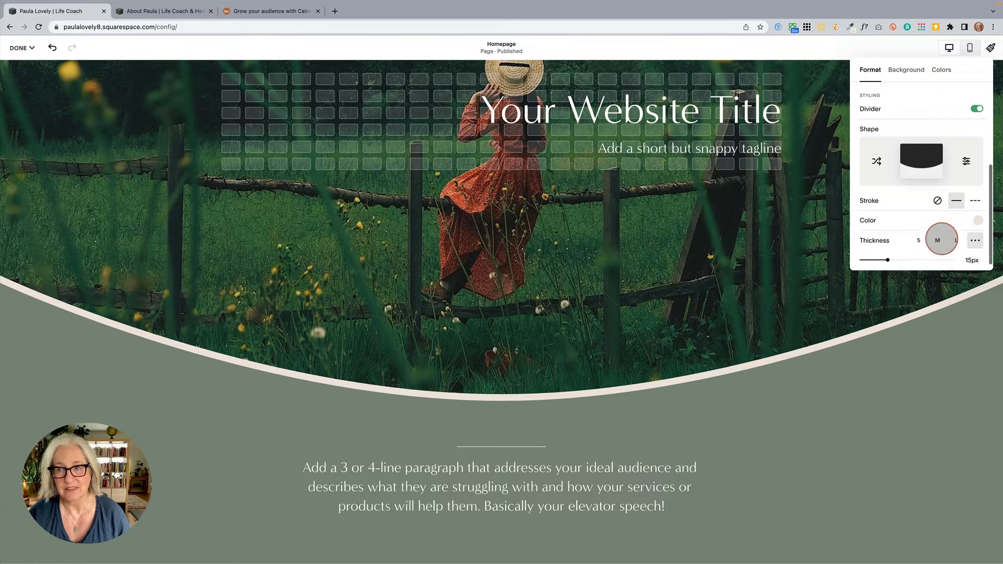
left_click_drag(888, 259, 924, 250)
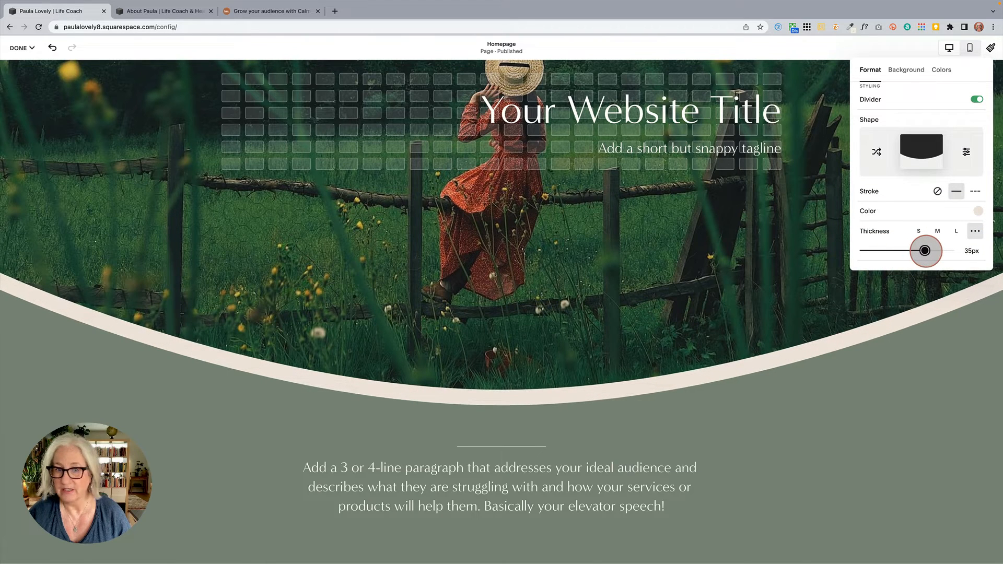
left_click_drag(924, 250, 883, 250)
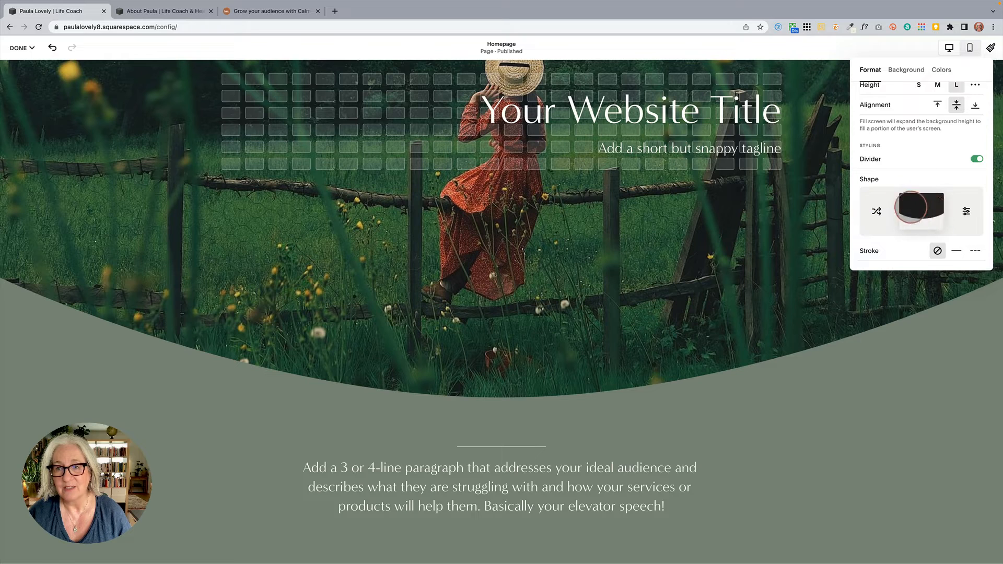
Shuffle the divider shape repeatedly until a diagonal slant appears
left_click(877, 211)
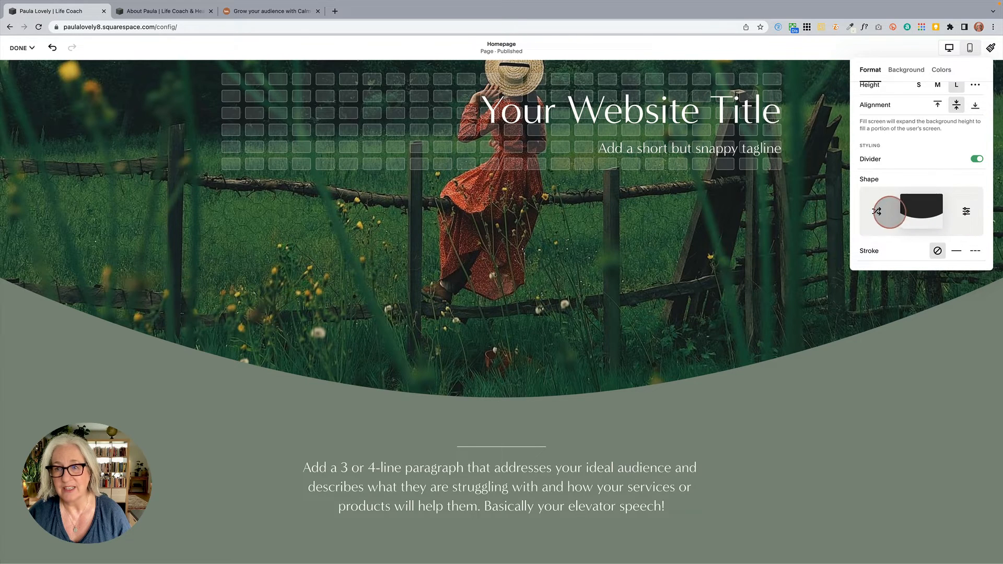
left_click(876, 211)
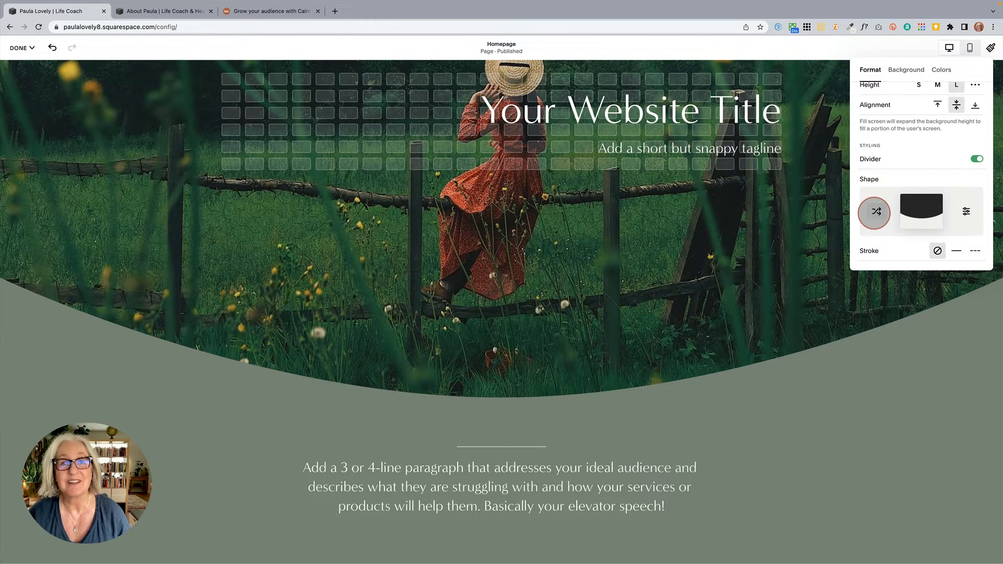
left_click(921, 211)
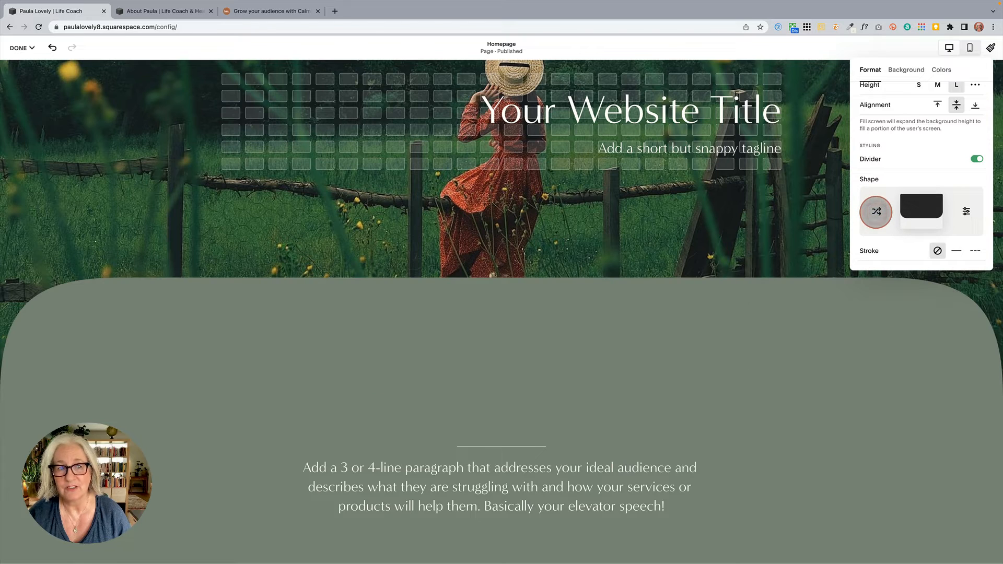
left_click(920, 211)
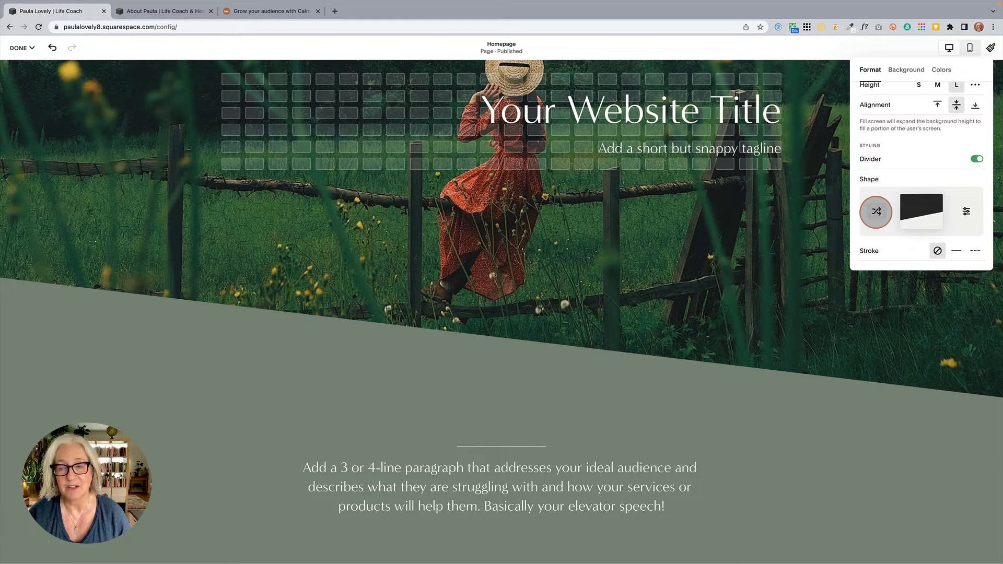
left_click(966, 211)
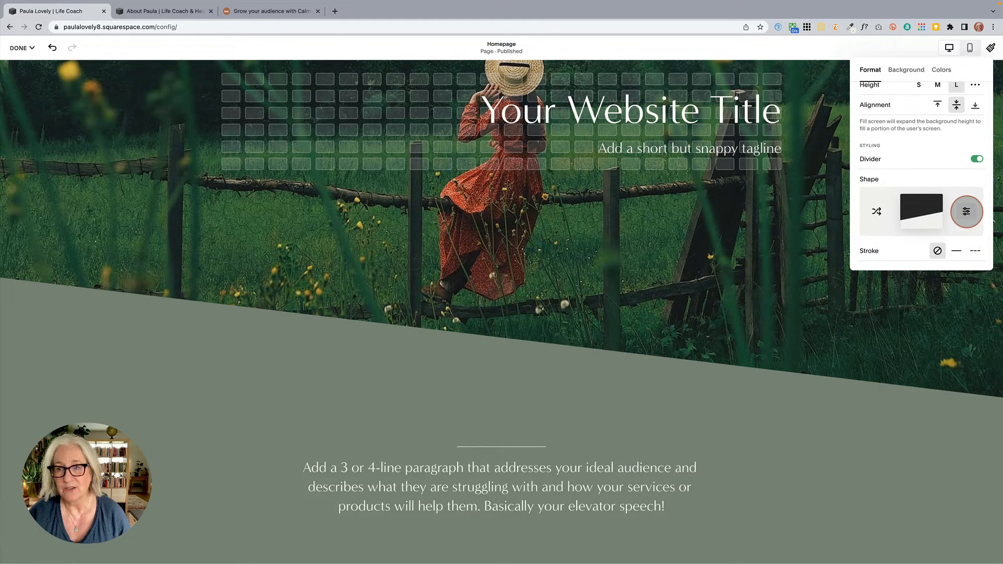
Choose the wave divider preset with Width L and Height L
left_click(966, 211)
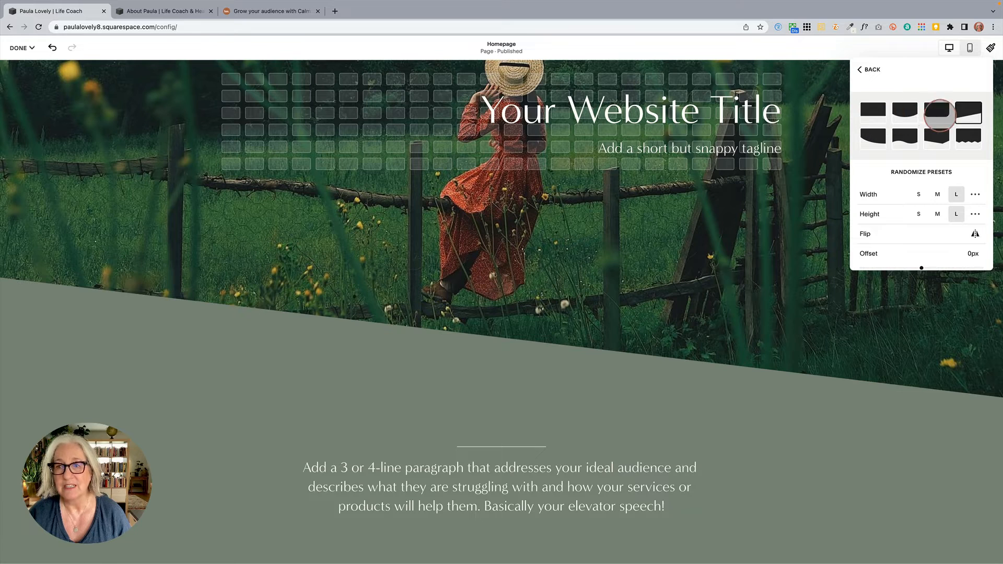
left_click(968, 117)
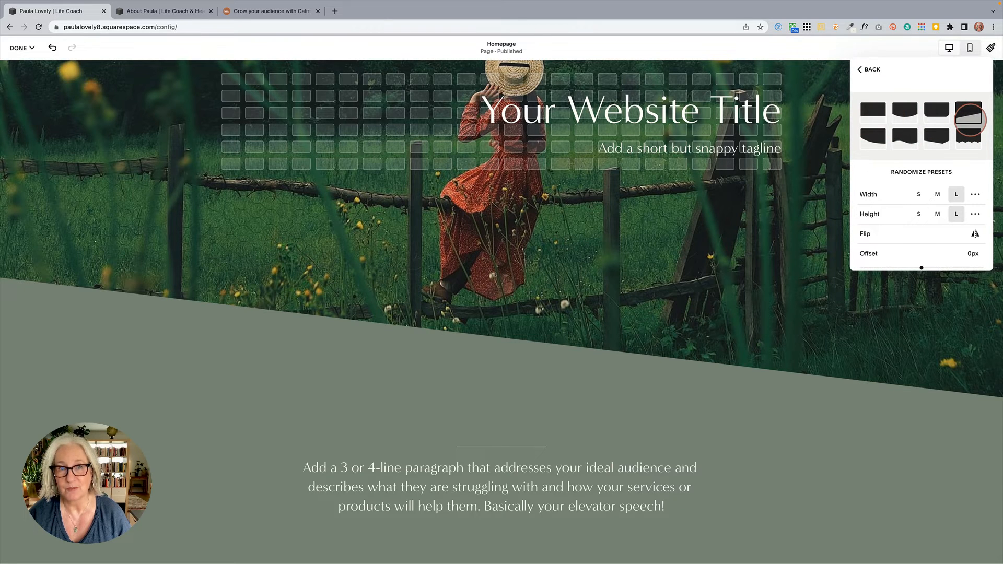
left_click(872, 115)
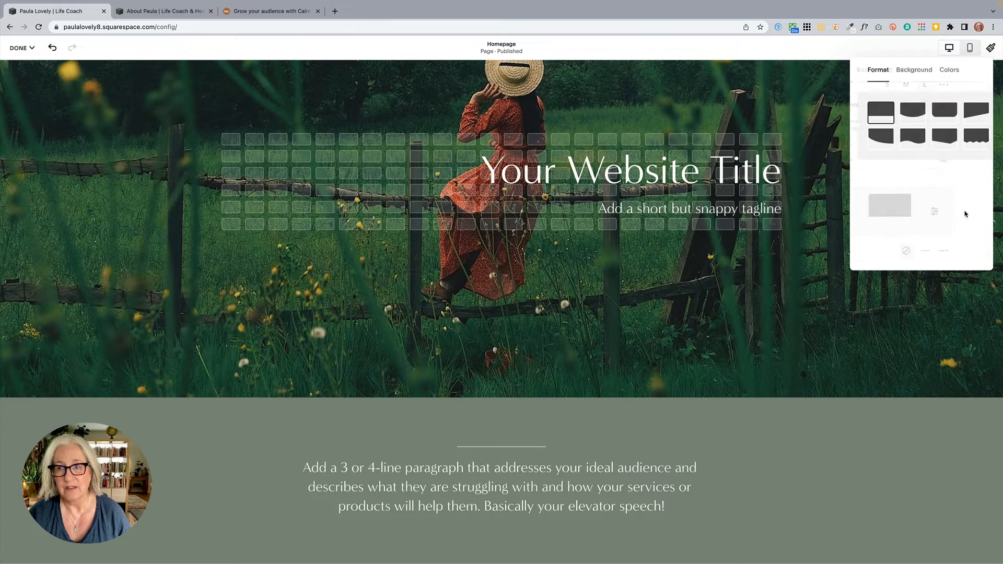
left_click(900, 139)
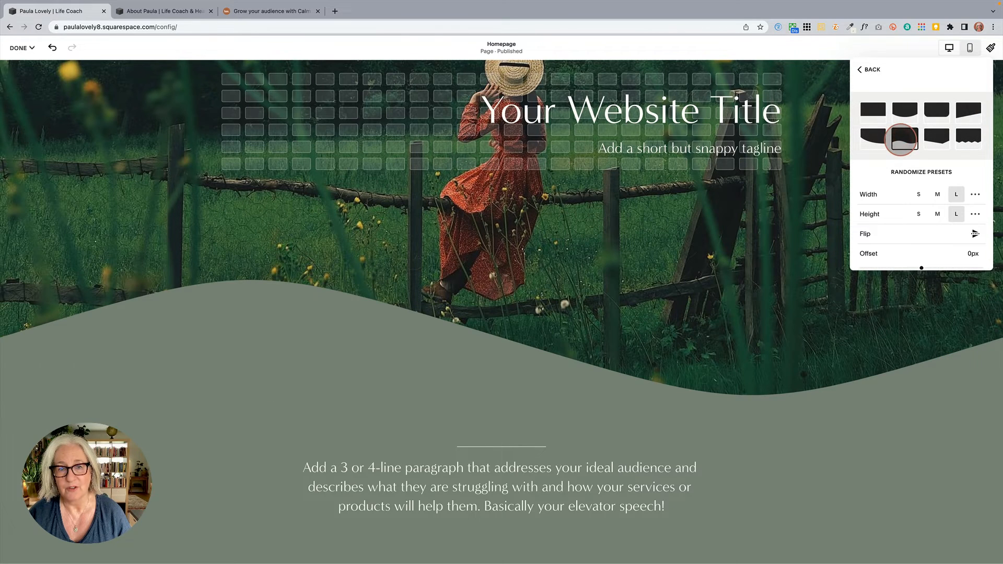
left_click(968, 138)
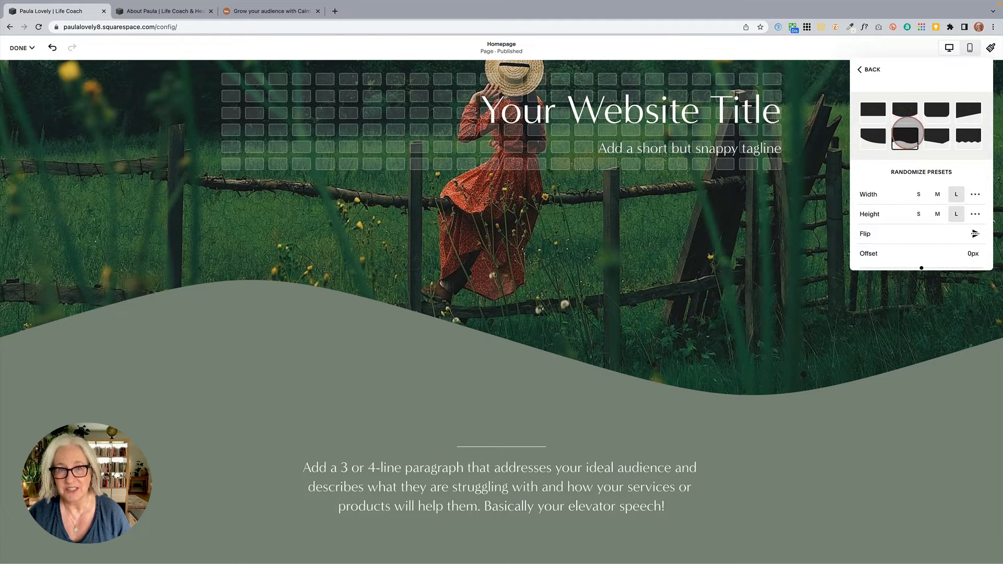
Select the wave shape and try Width S and M before returning to L
left_click(905, 136)
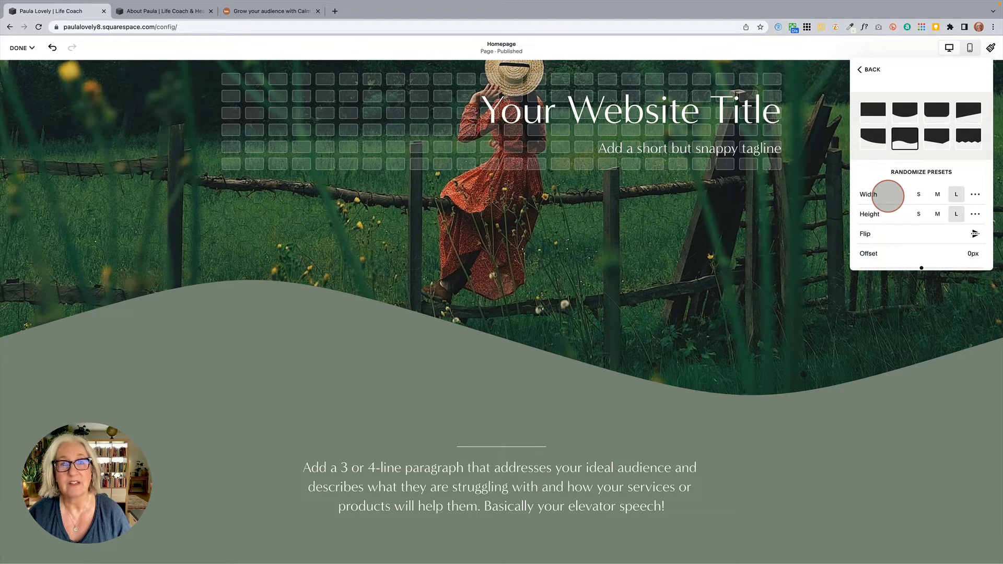
left_click(937, 194)
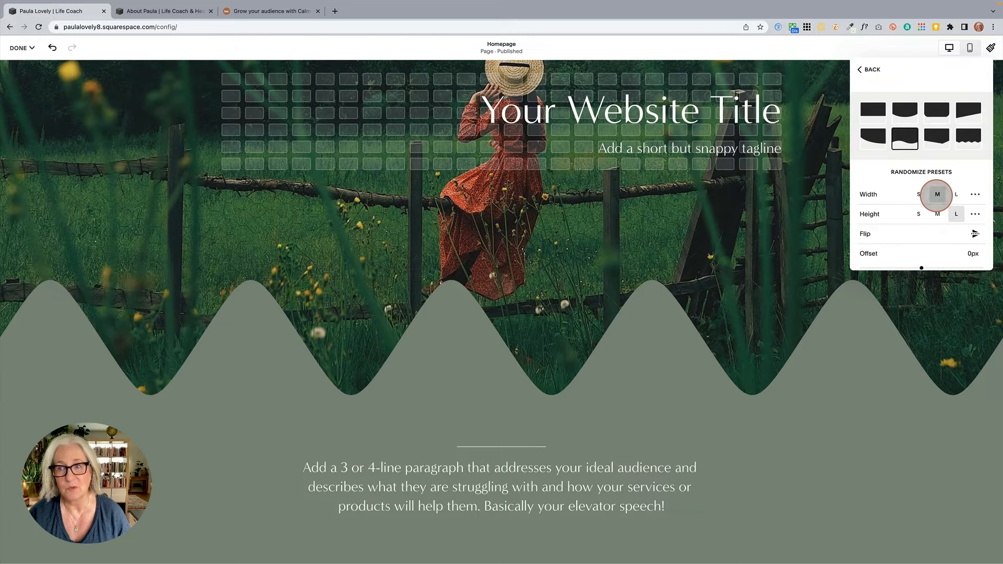
left_click(919, 194)
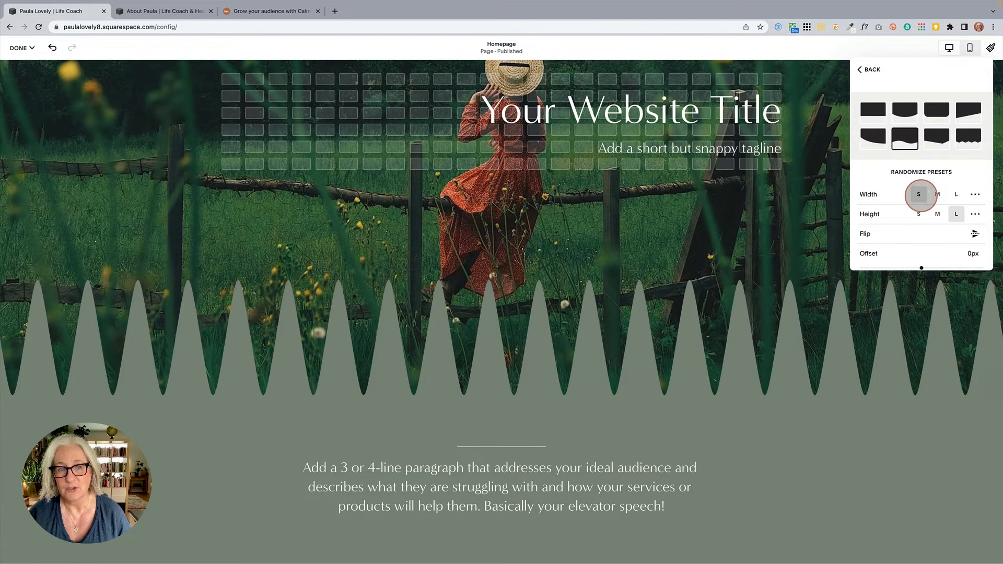
left_click(937, 195)
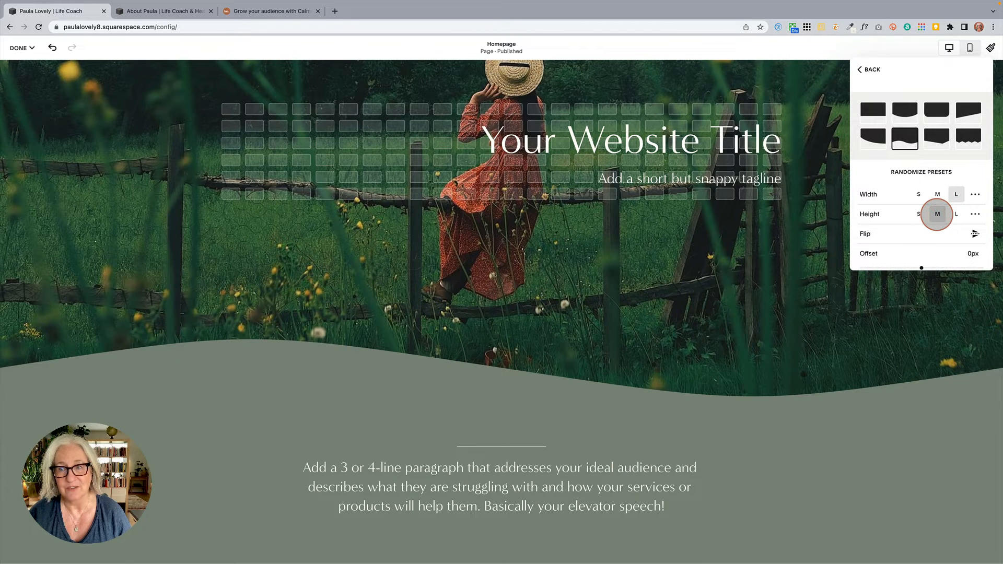
Drag the custom height slider through several values, settling at 3vw
left_click(918, 214)
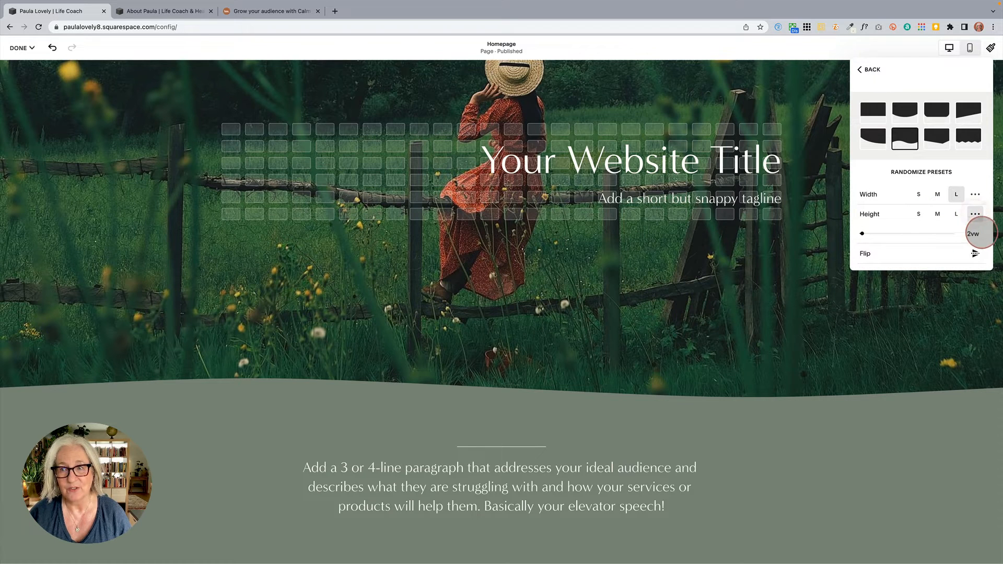
left_click_drag(972, 233, 862, 233)
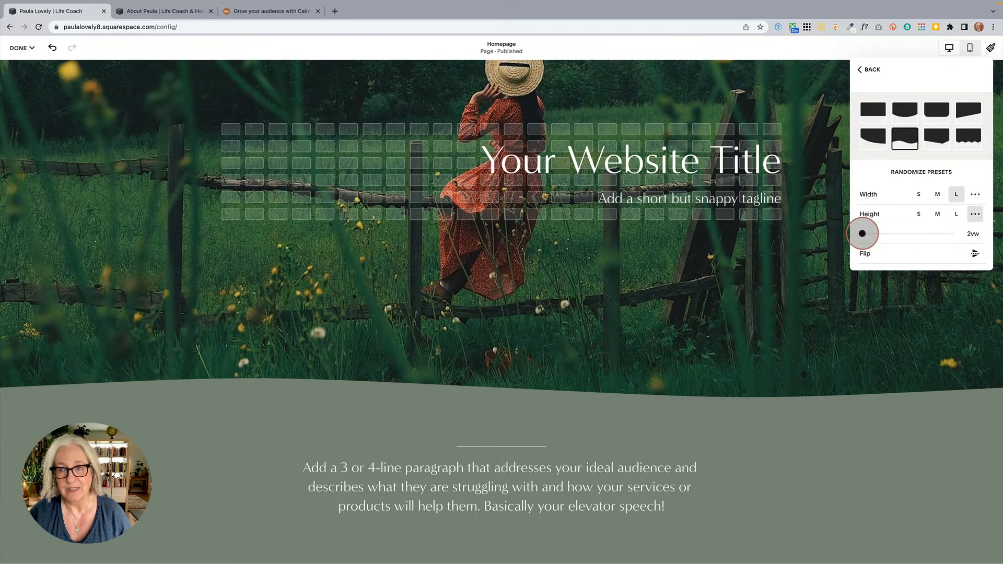
left_click_drag(862, 233, 866, 226)
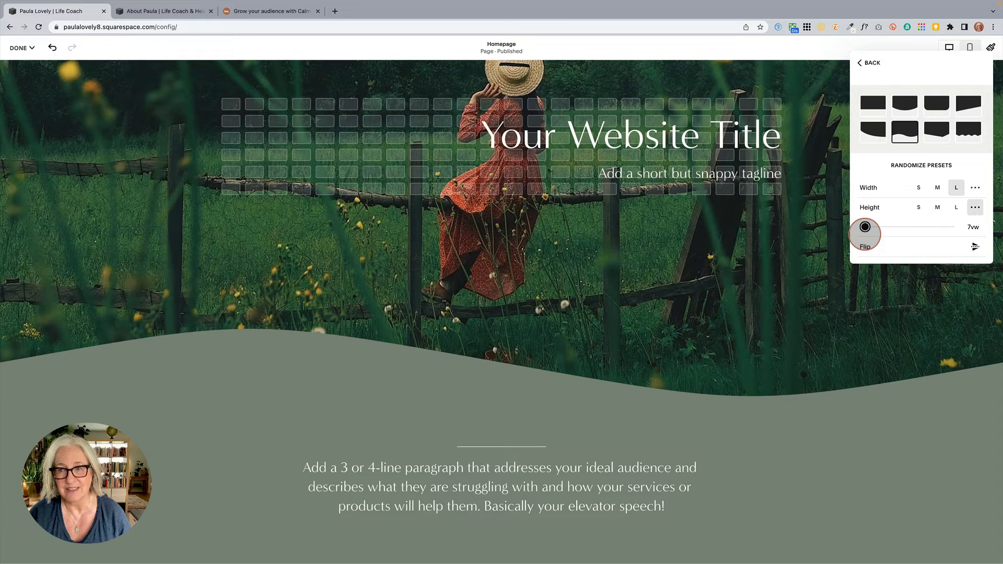
left_click_drag(864, 228, 861, 228)
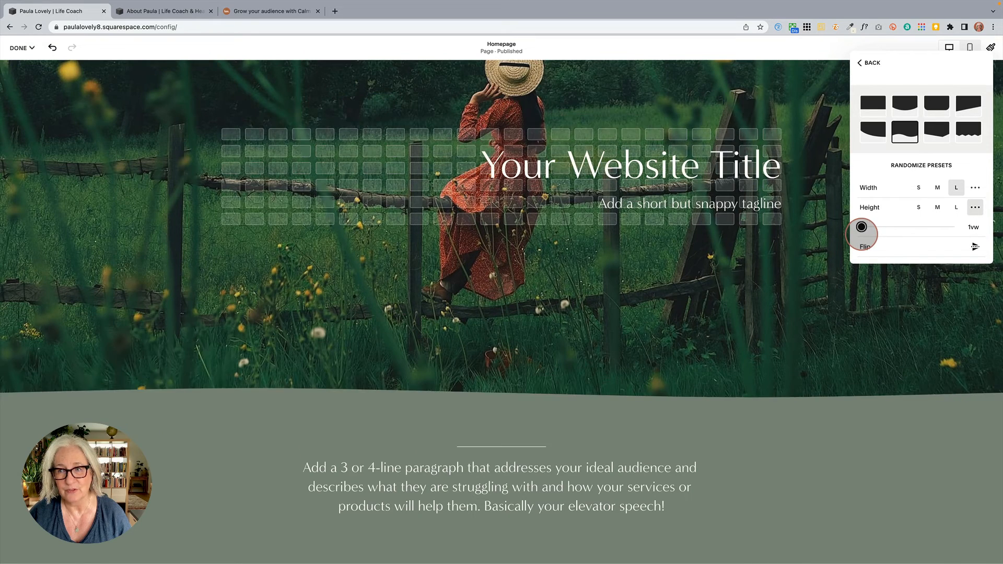
left_click_drag(862, 227, 865, 227)
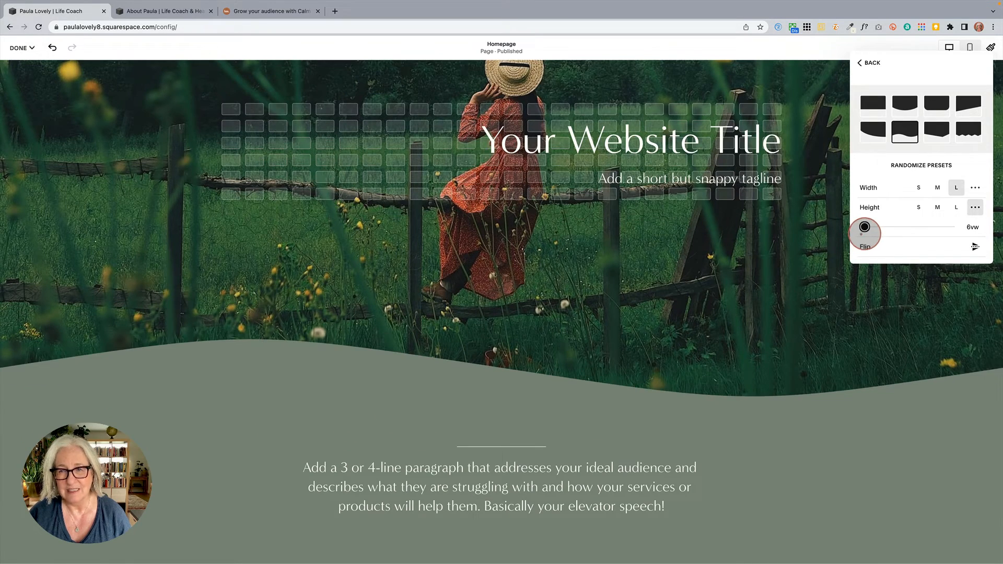
left_click_drag(864, 227, 869, 227)
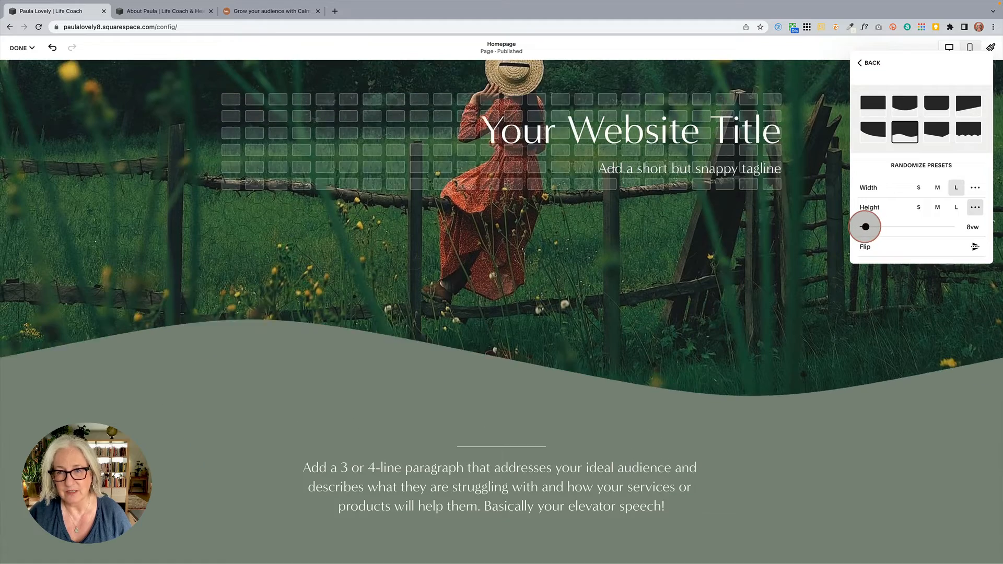
left_click_drag(864, 226, 883, 226)
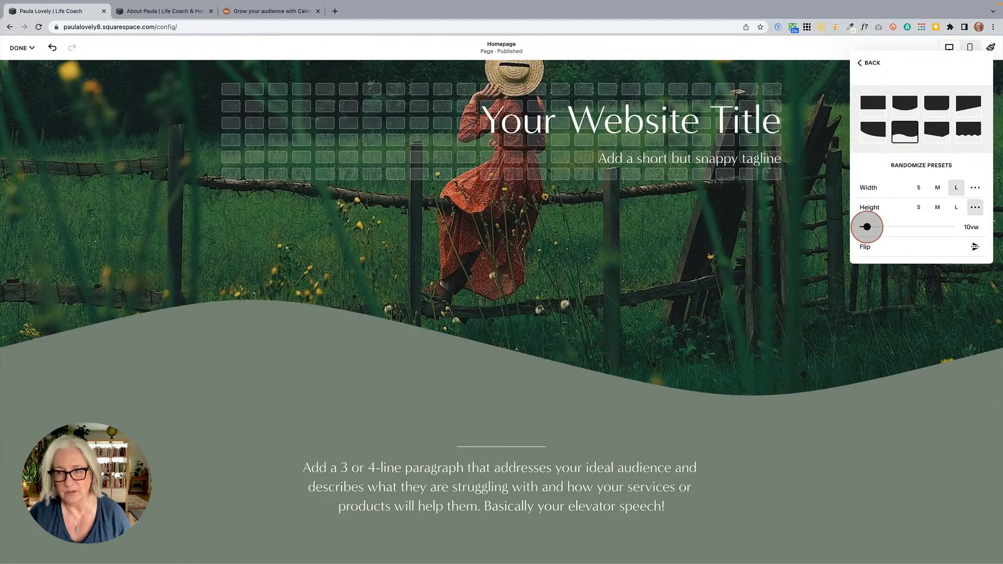
left_click_drag(867, 227, 953, 227)
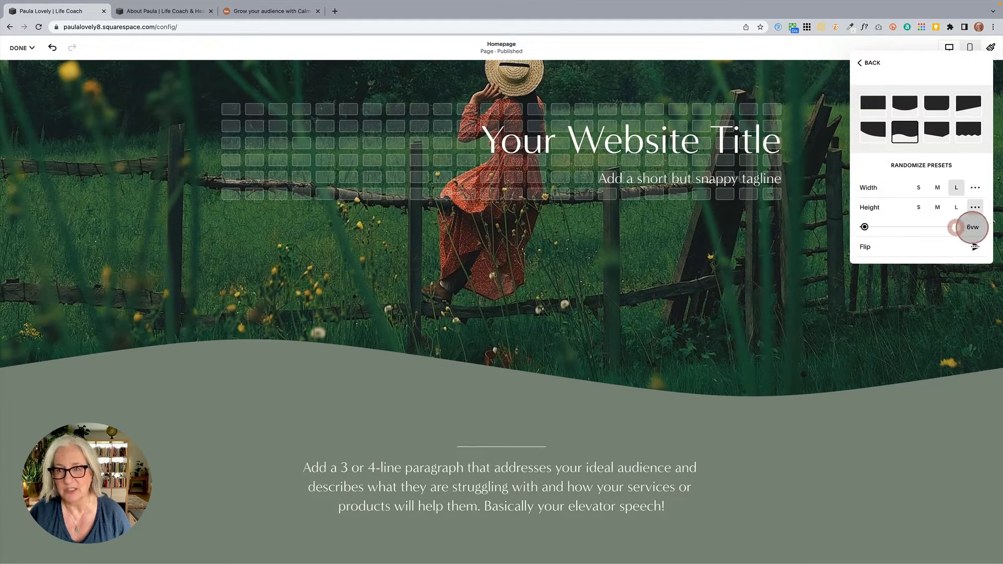
left_click_drag(952, 226, 863, 226)
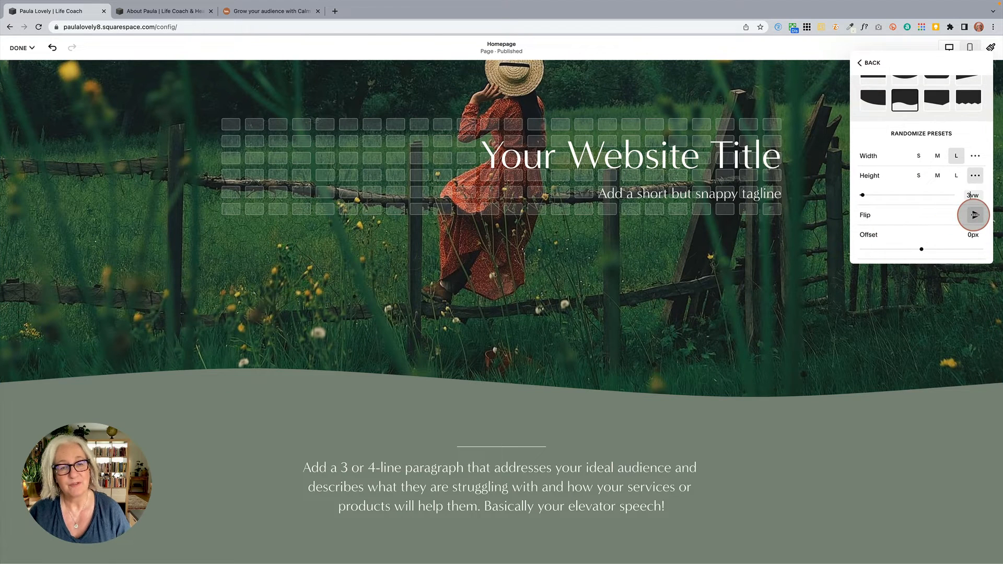
Flip the wave horizontally and drag the Offset slider to shift its curves sideways
left_click(972, 214)
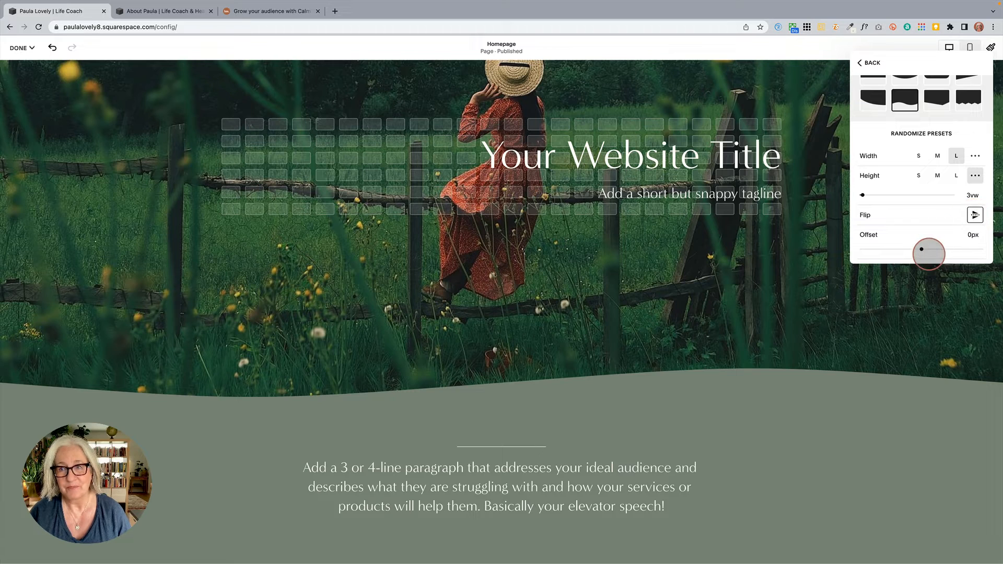
left_click_drag(928, 251, 892, 251)
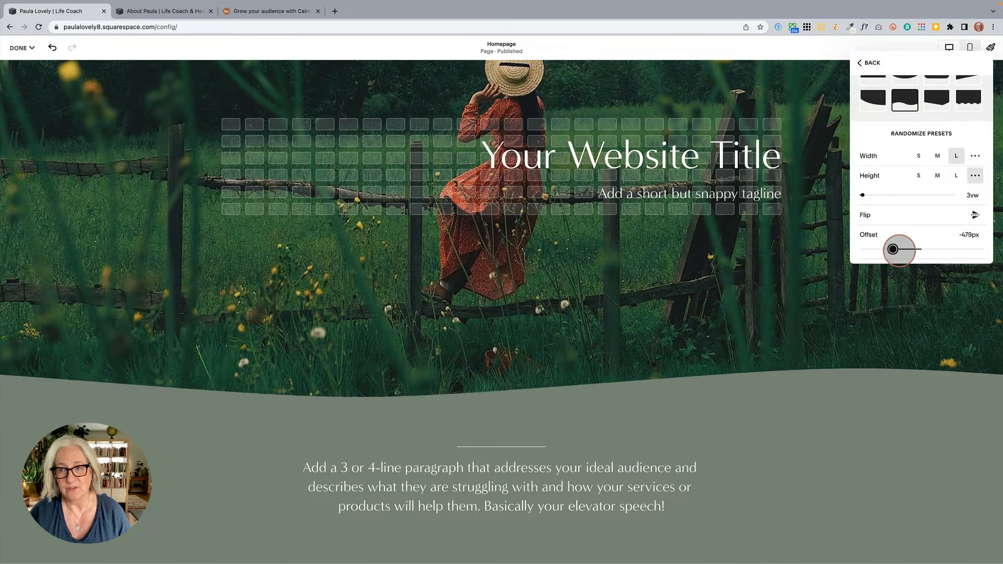
left_click_drag(892, 249, 906, 250)
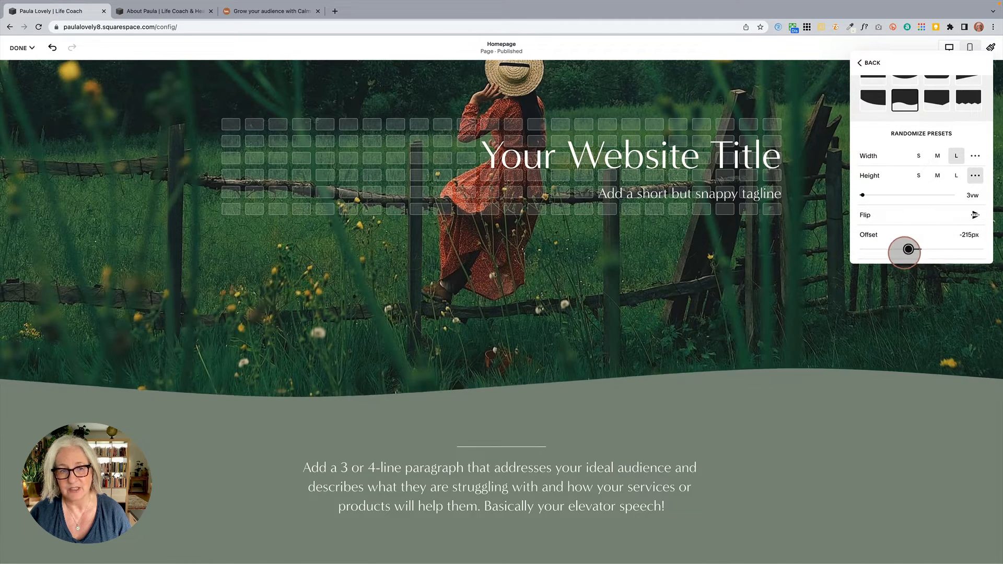
left_click_drag(907, 249, 959, 249)
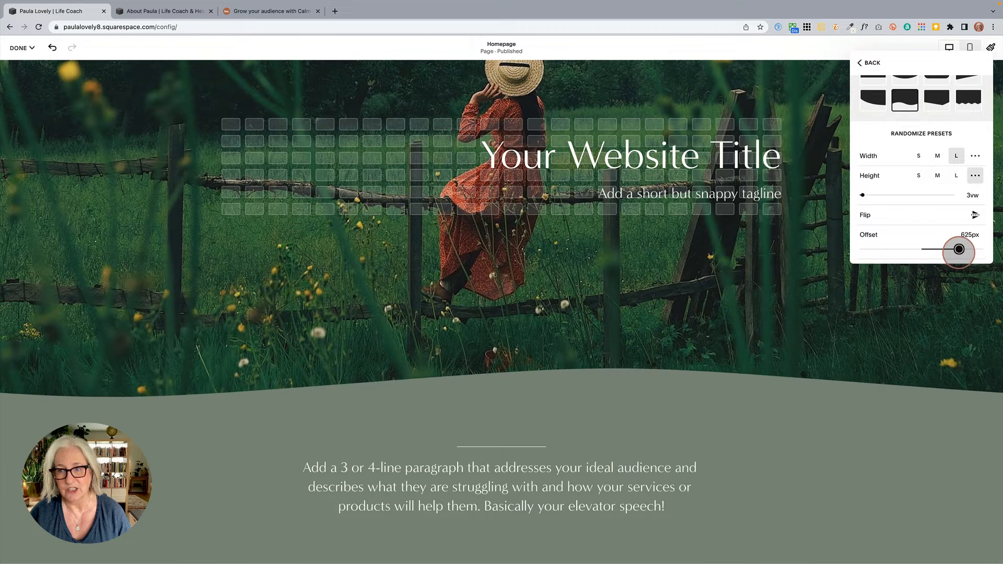
left_click_drag(958, 250, 888, 250)
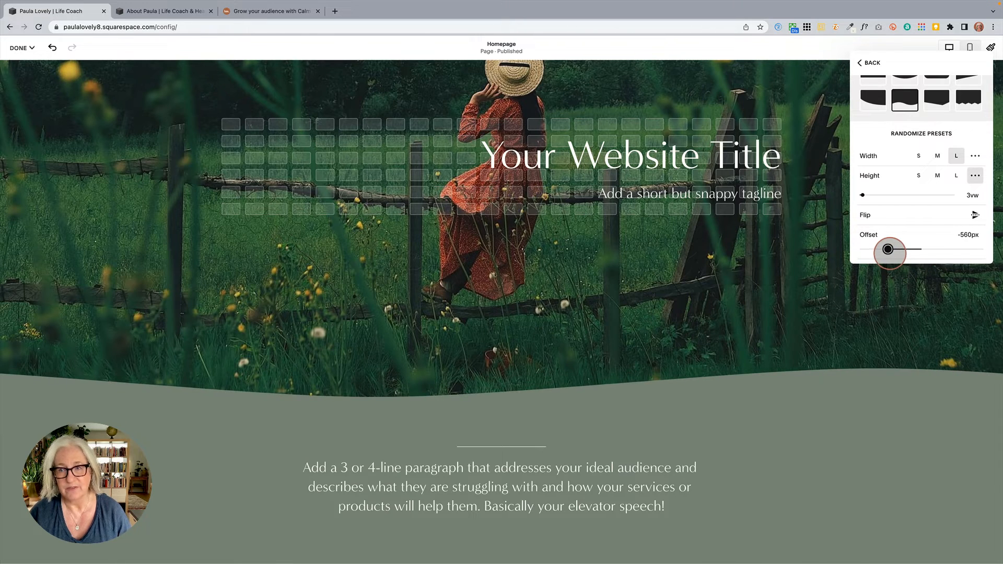
left_click_drag(888, 248, 923, 249)
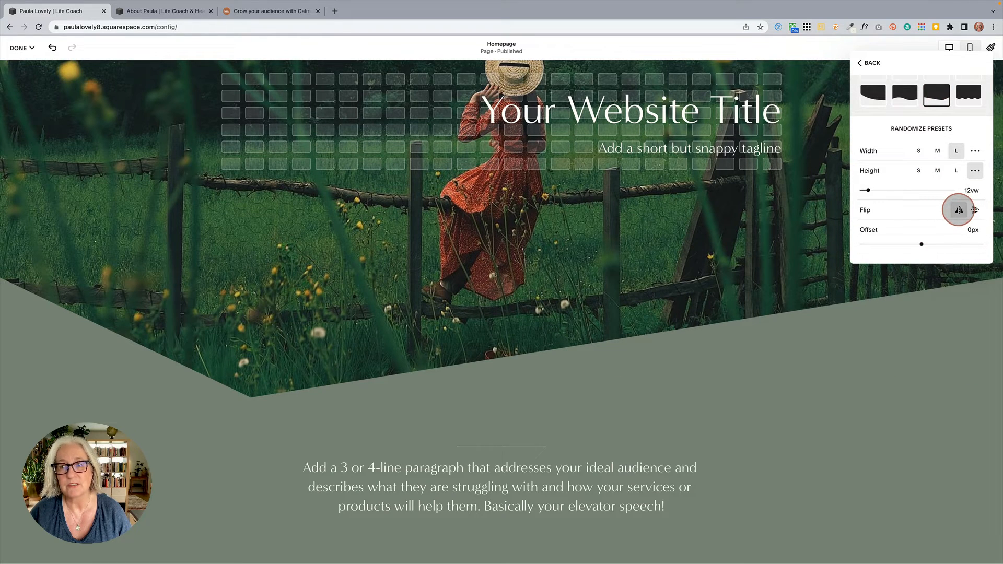
Toggle the angled divider's horizontal and vertical flips so its point rises into the photo
left_click(957, 210)
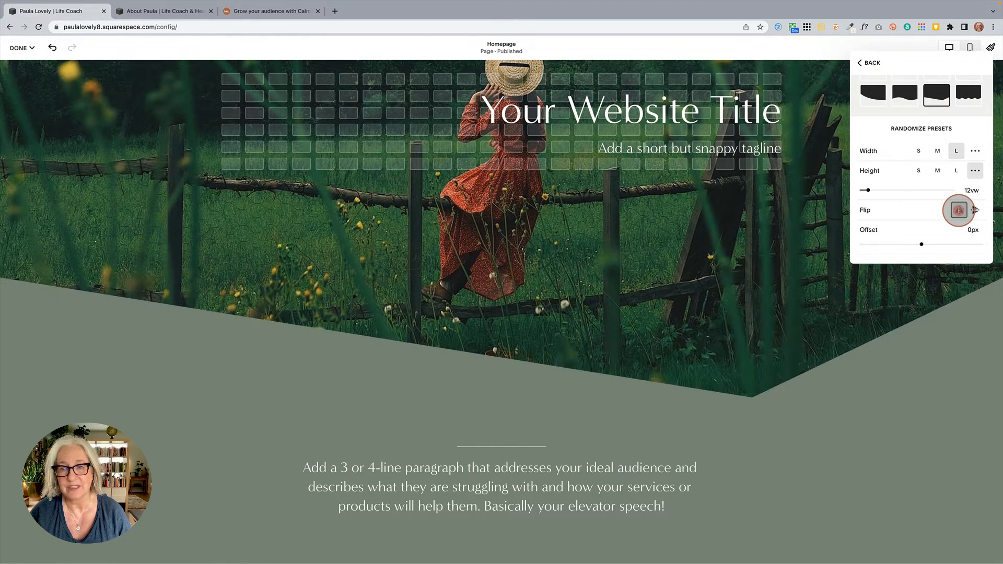
left_click(974, 210)
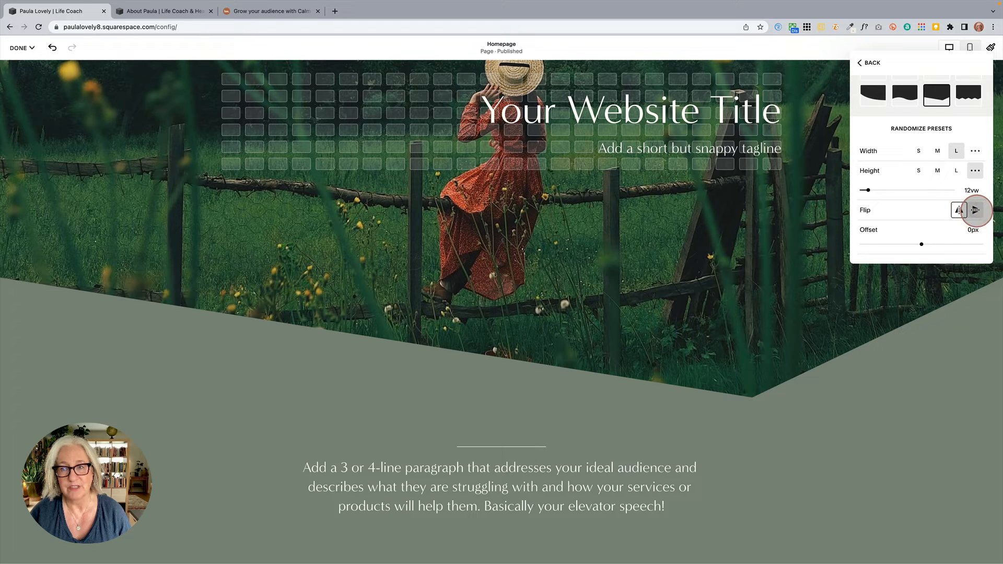
left_click(958, 210)
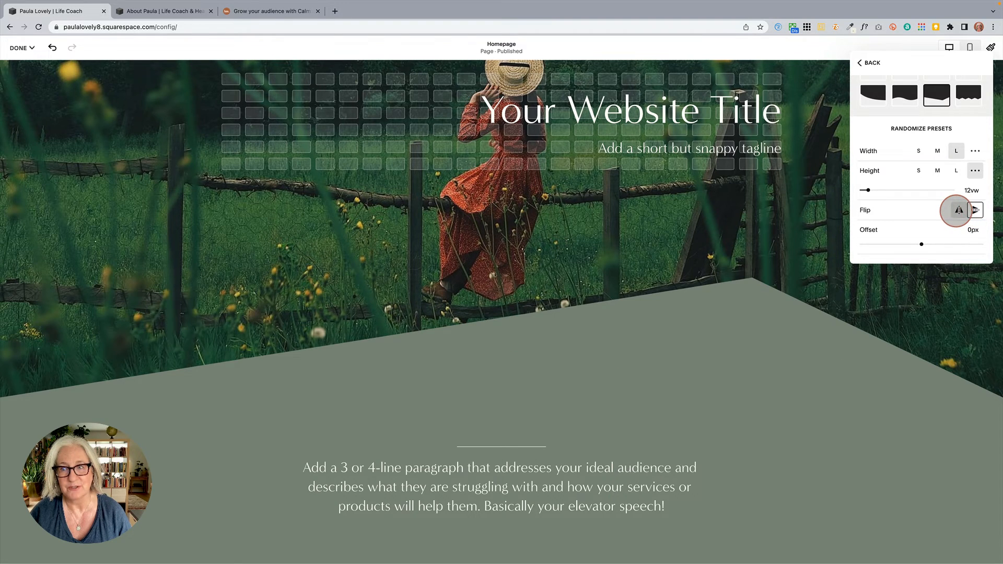
left_click(957, 210)
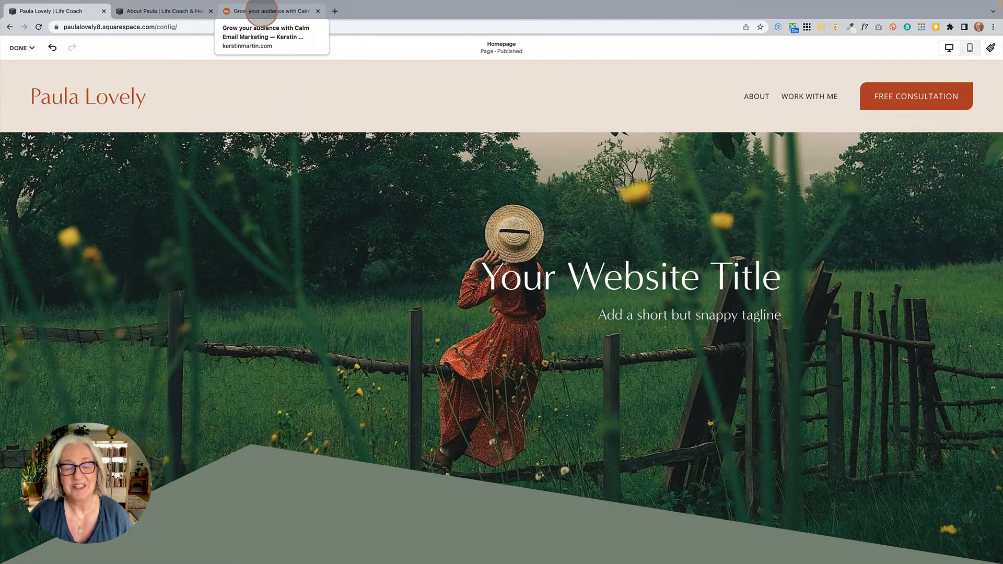
left_click(268, 11)
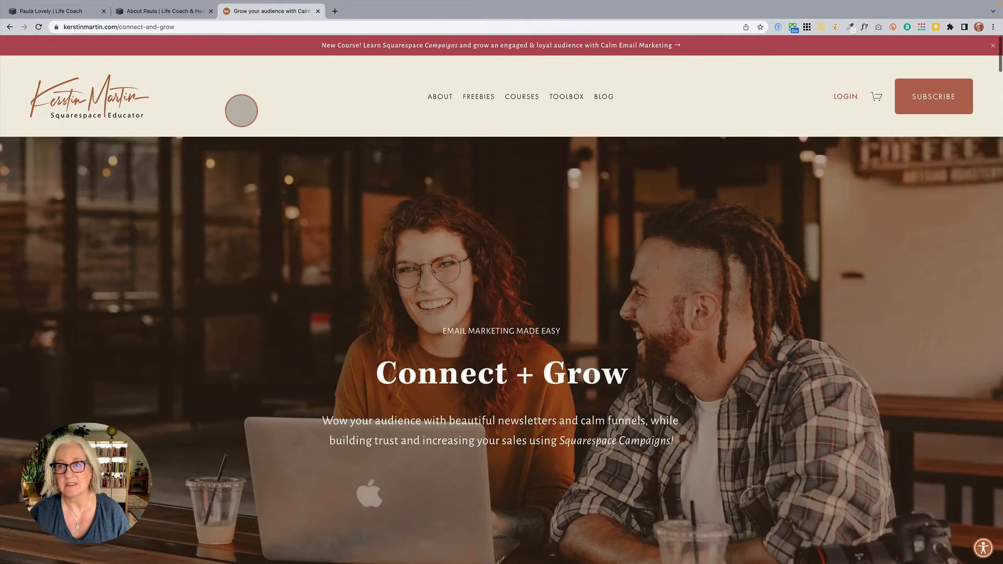
scroll("down", 3)
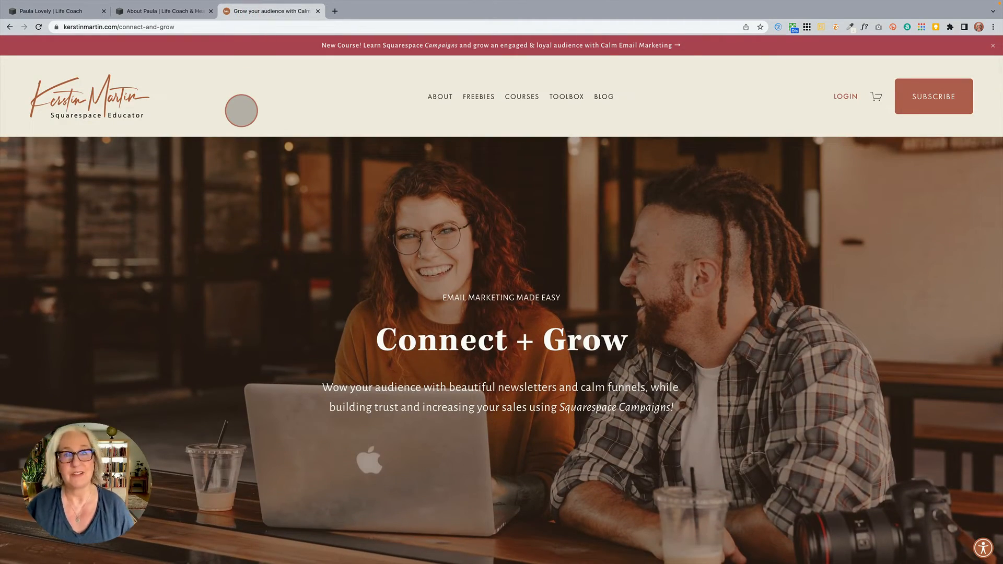
mouse_move(590, 218)
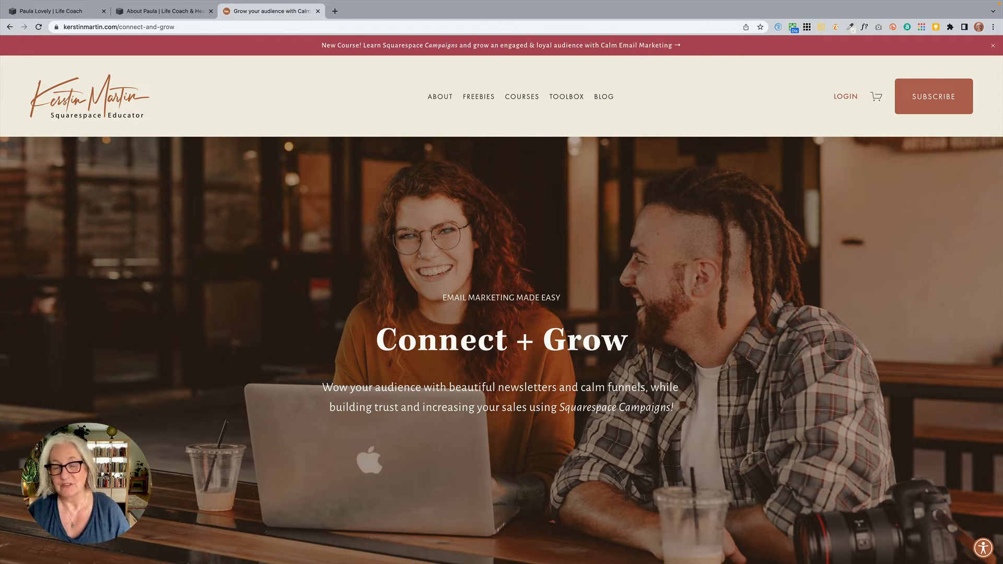
Scroll the Connect + Grow page past the video and feature cards to the hustle-free zone text
scroll("down", 3)
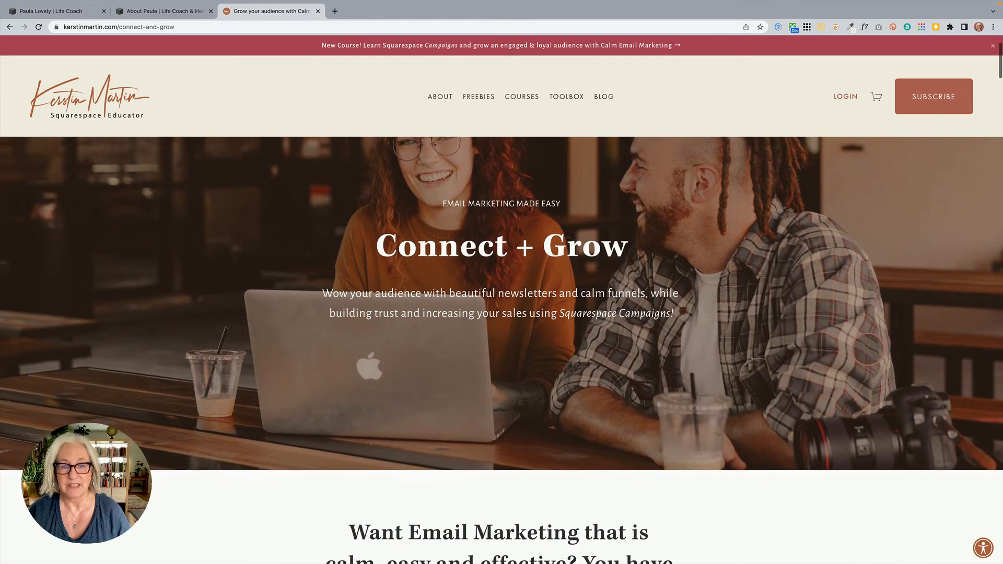
scroll("down", 3)
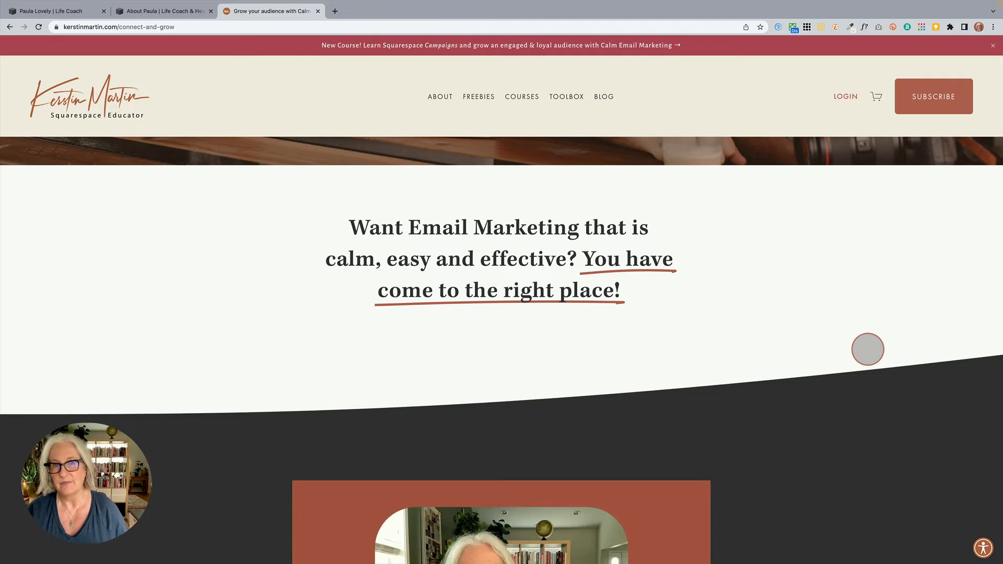
scroll("down", 3)
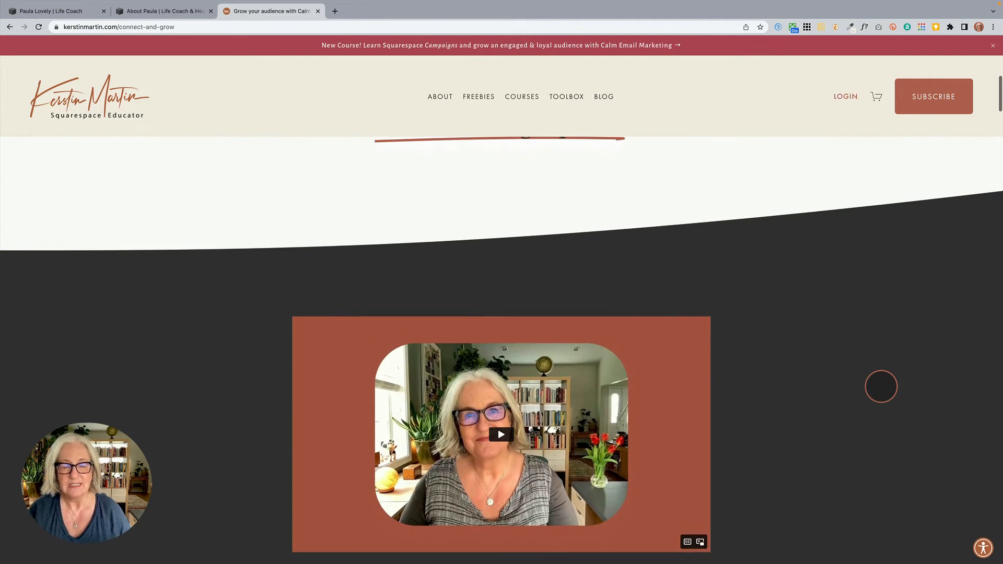
scroll("down", 3)
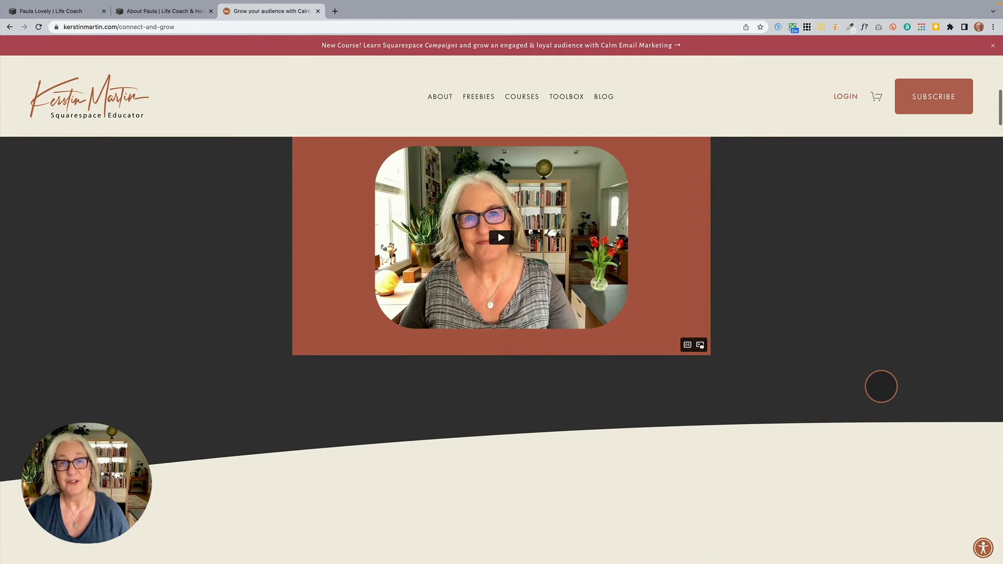
scroll("down", 3)
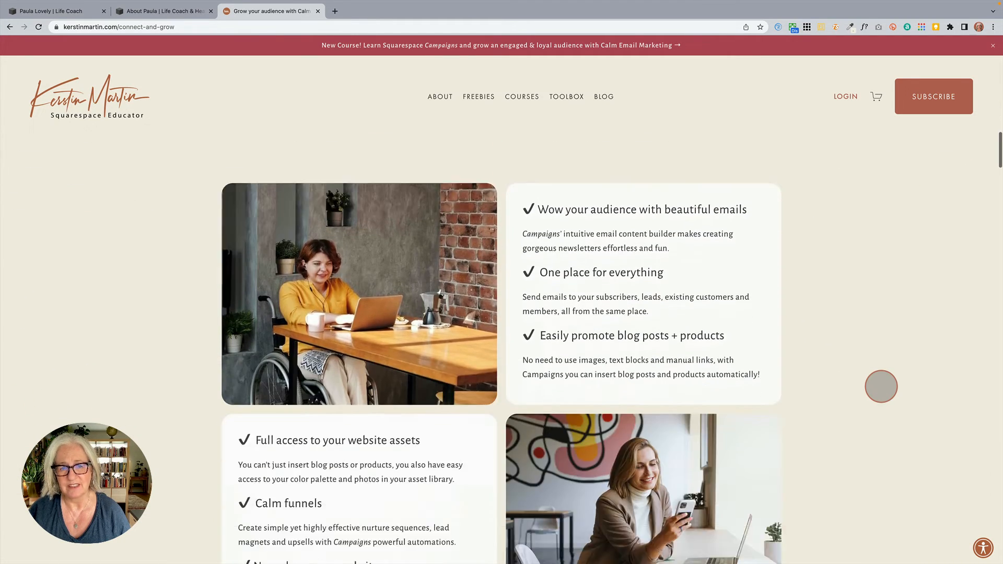
scroll("down", 3)
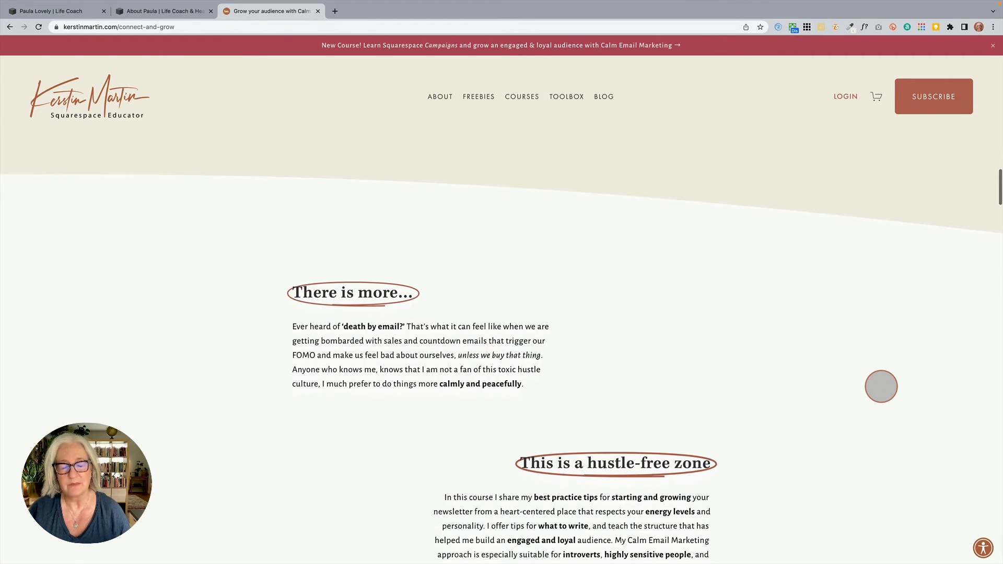
scroll("down", 3)
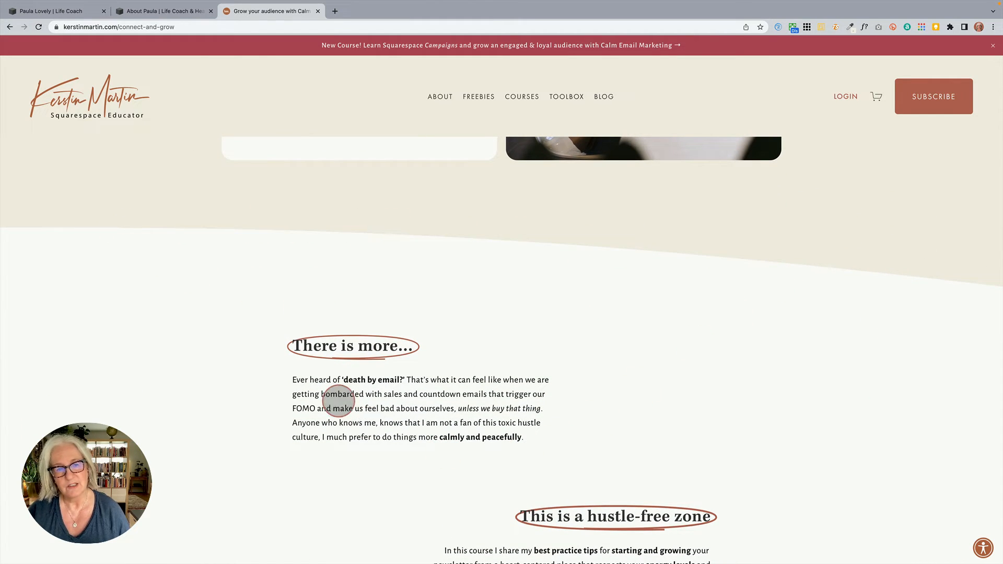
scroll("down", 3)
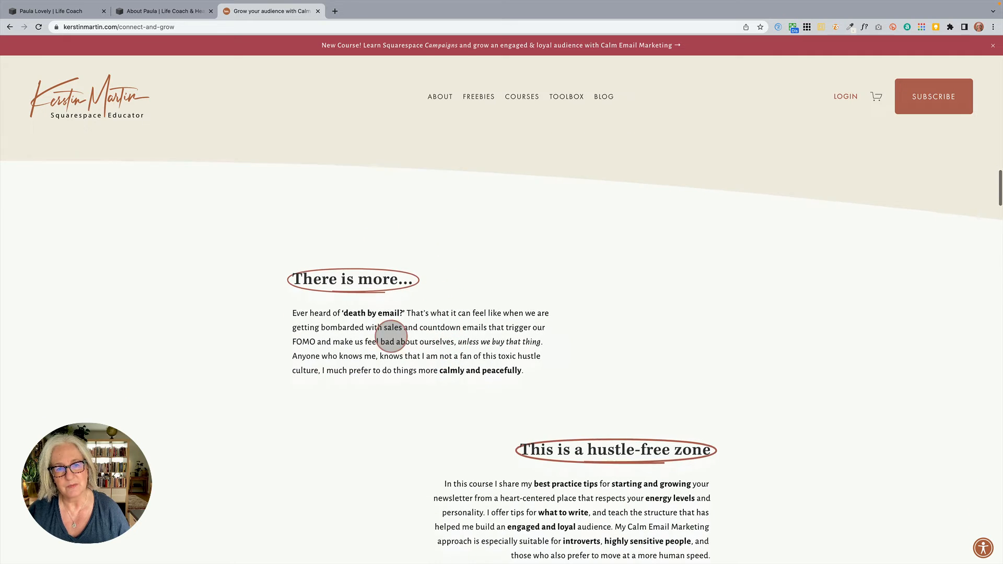
scroll("down", 3)
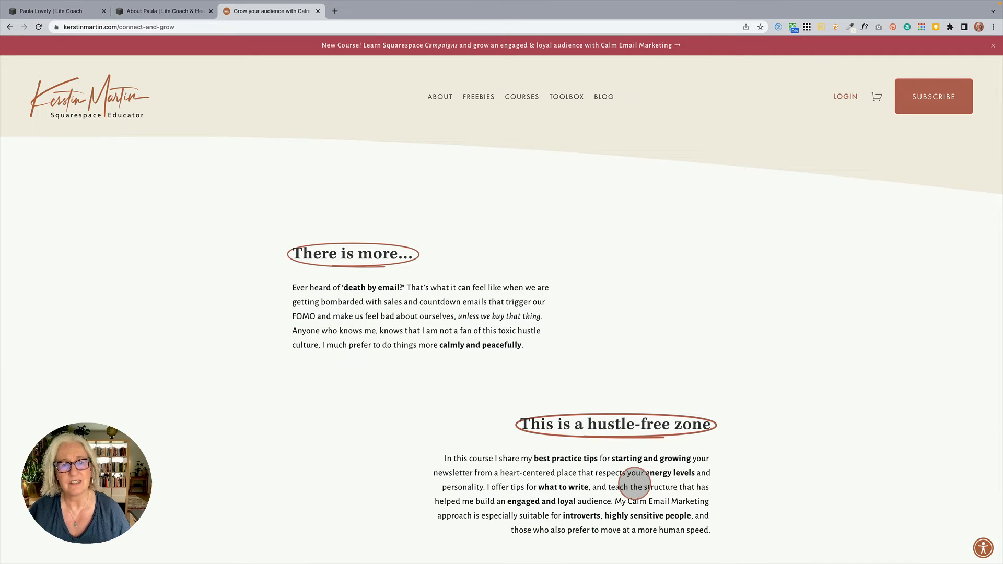
scroll("down", 3)
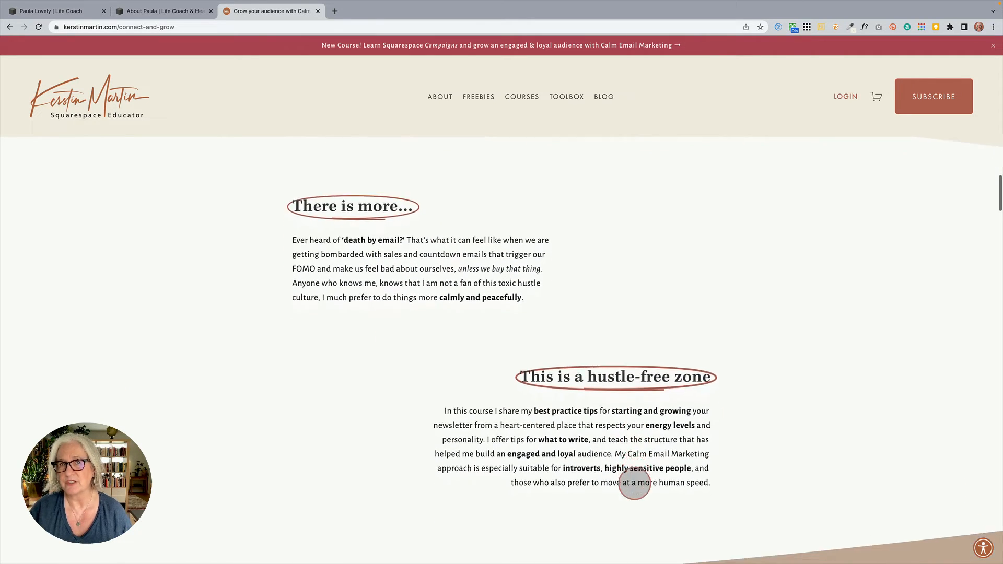
scroll("down", 3)
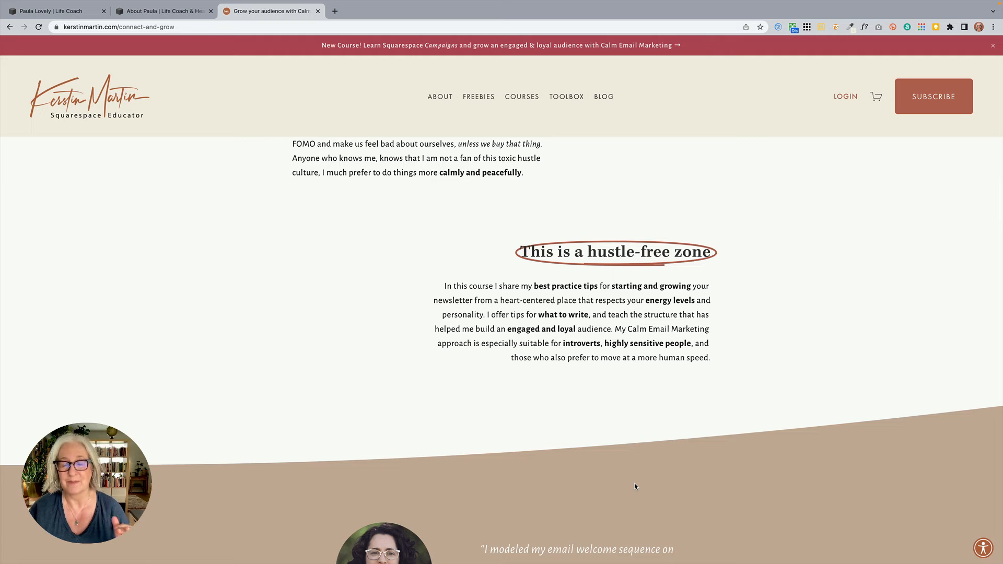
Scroll past testimonials, framework, course modules and quotes to the Frequently Asked Questions
scroll("down", 3)
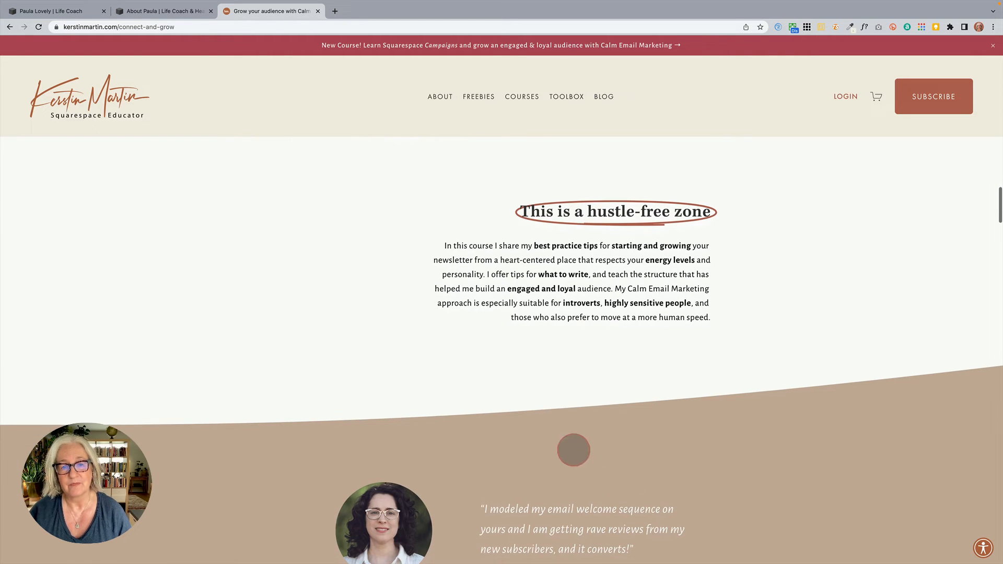
scroll("down", 3)
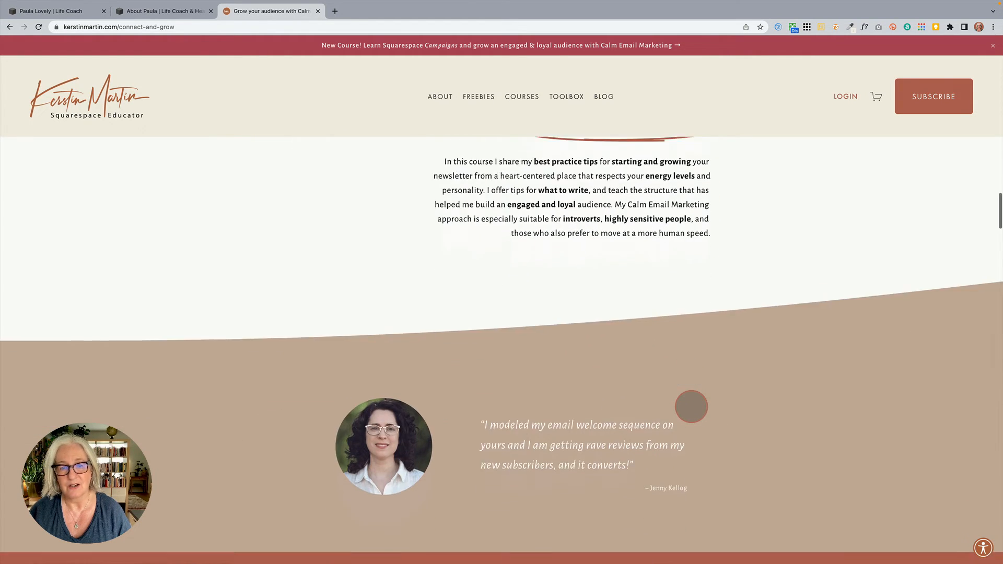
scroll("down", 3)
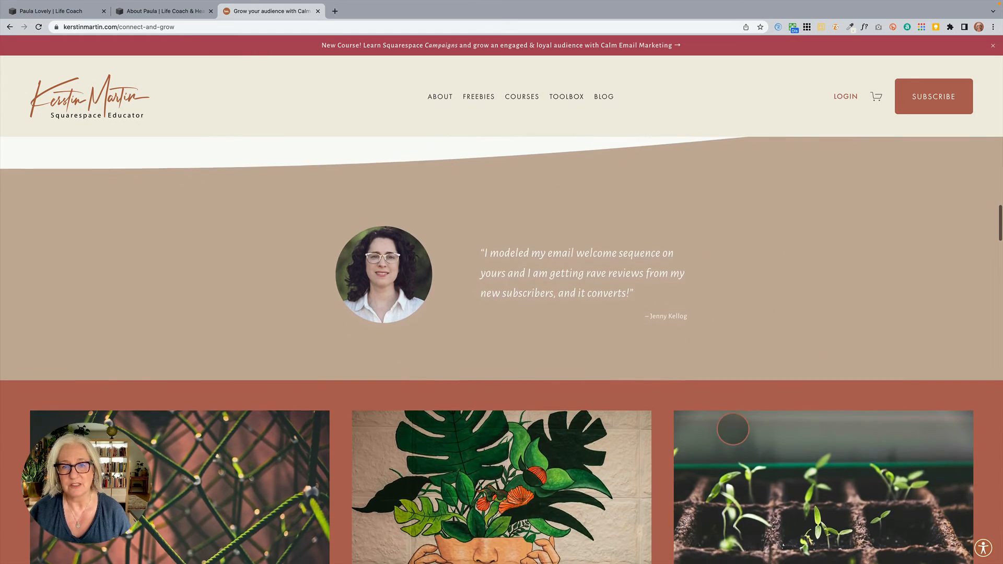
scroll("down", 3)
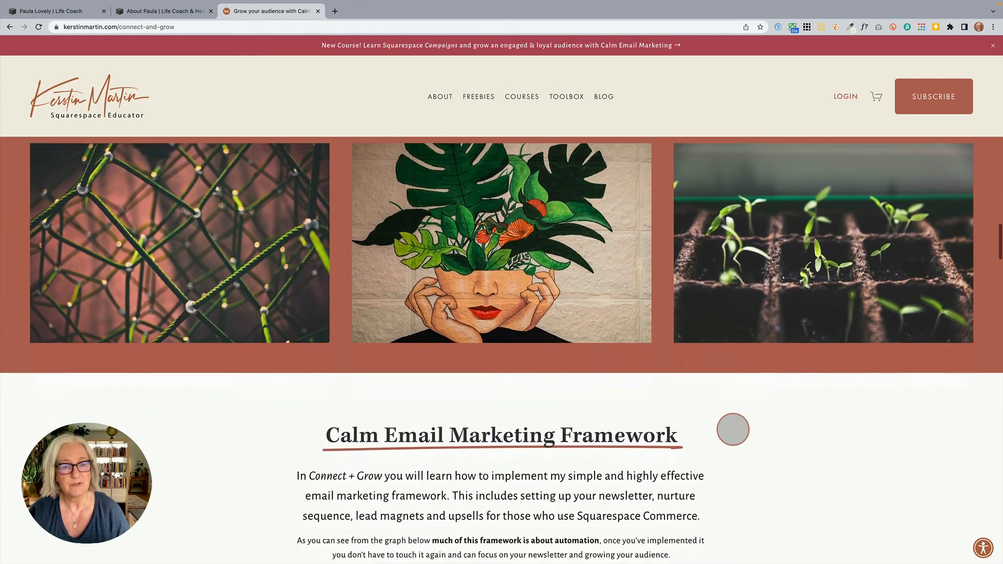
scroll("down", 3)
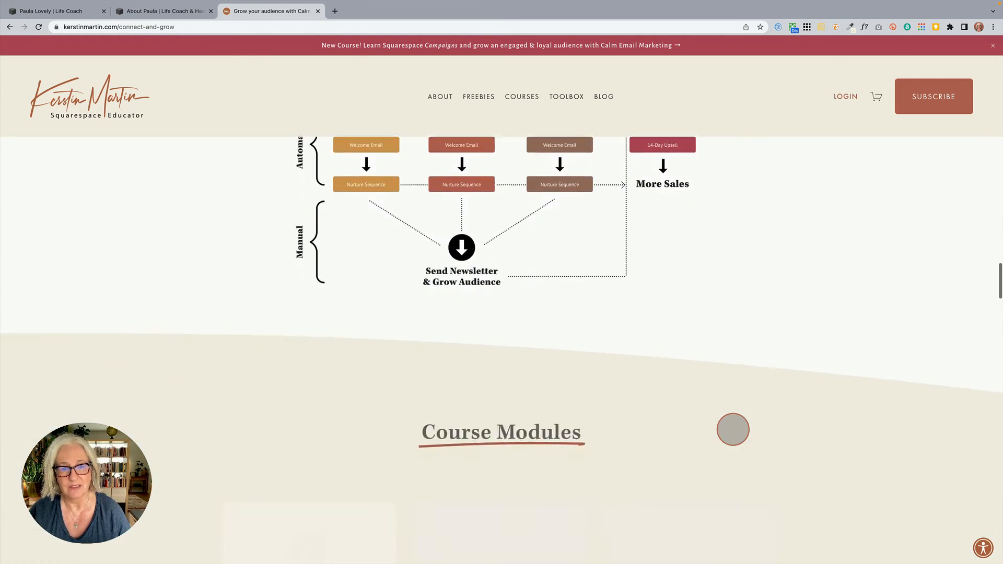
scroll("down", 3)
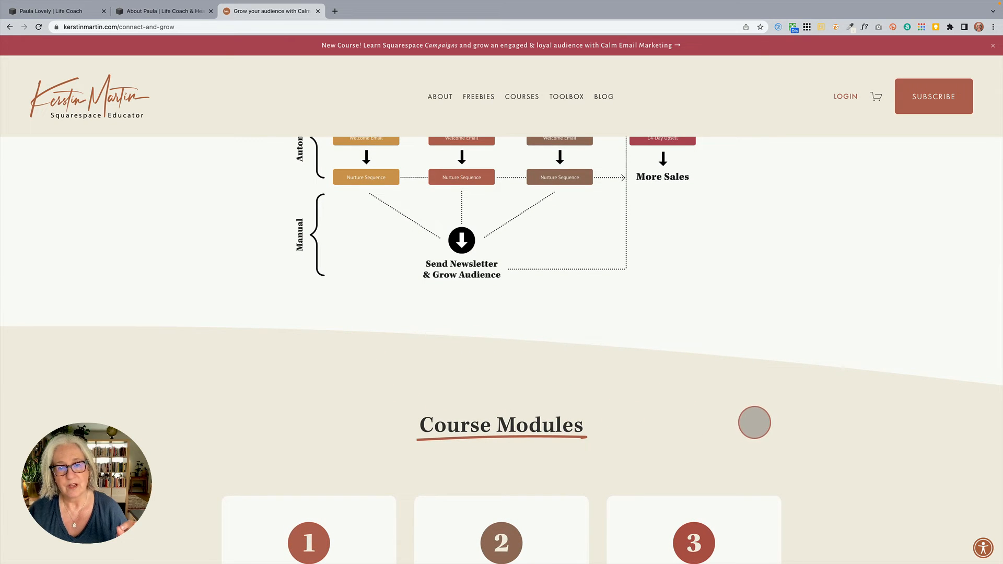
scroll("down", 3)
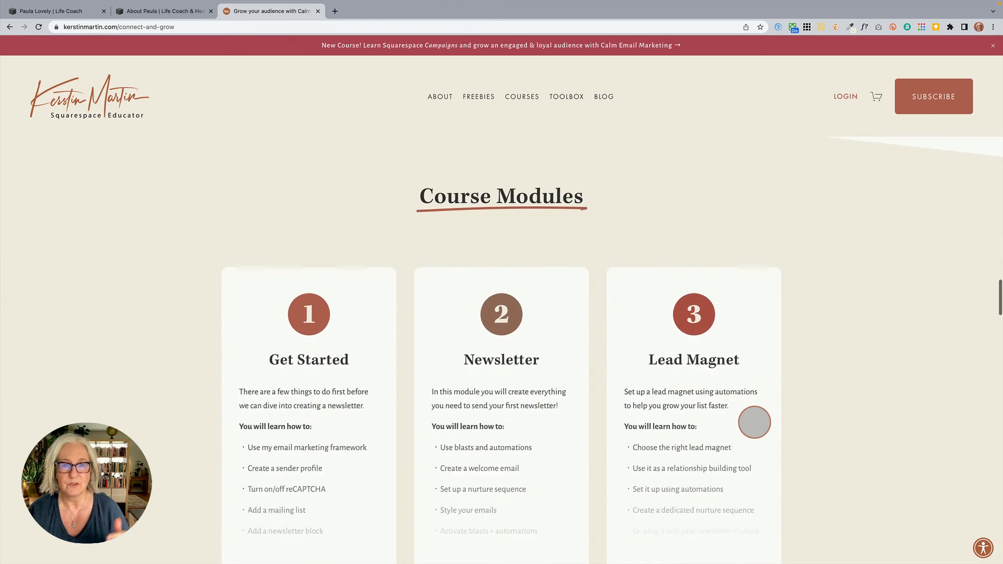
scroll("down", 3)
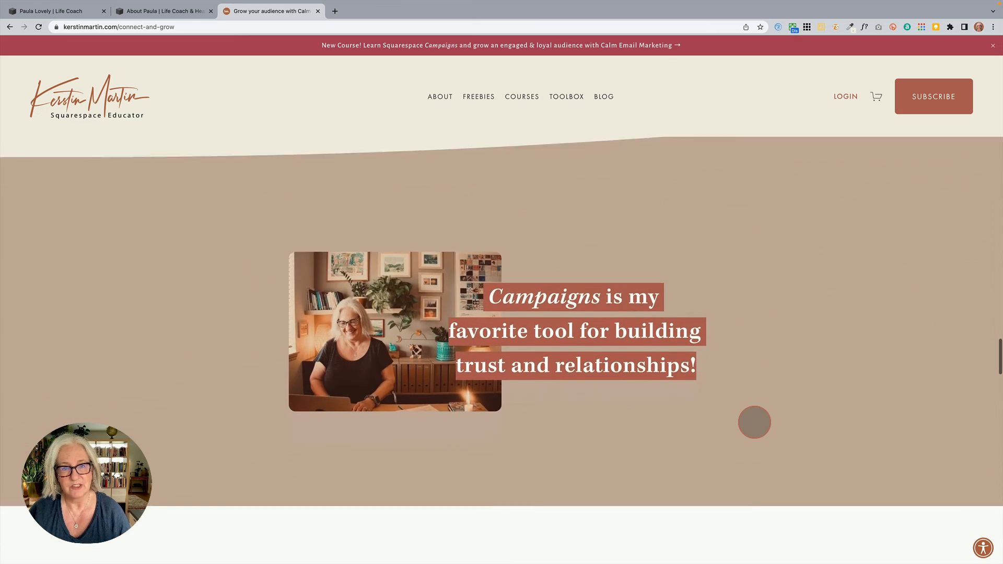
scroll("down", 3)
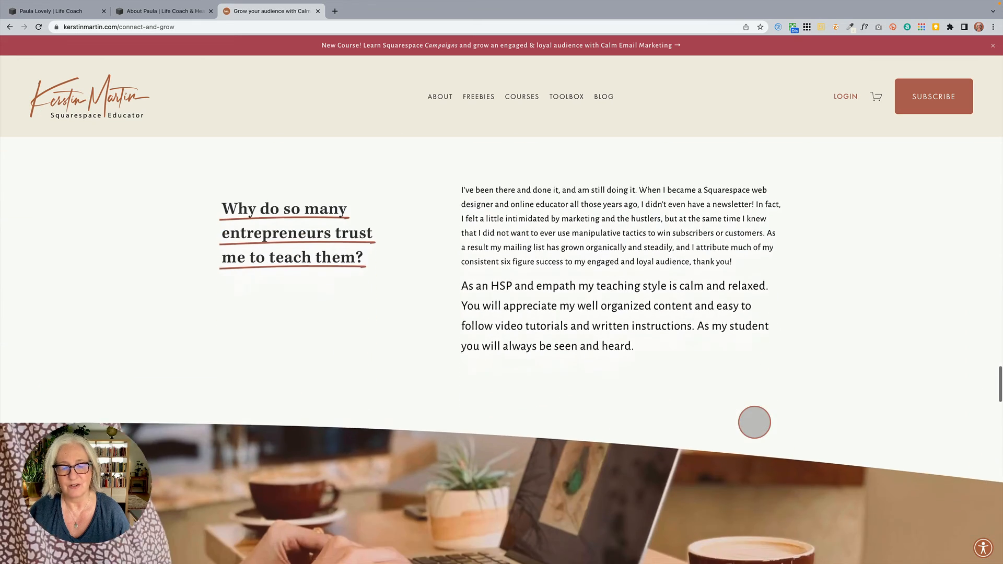
scroll("down", 3)
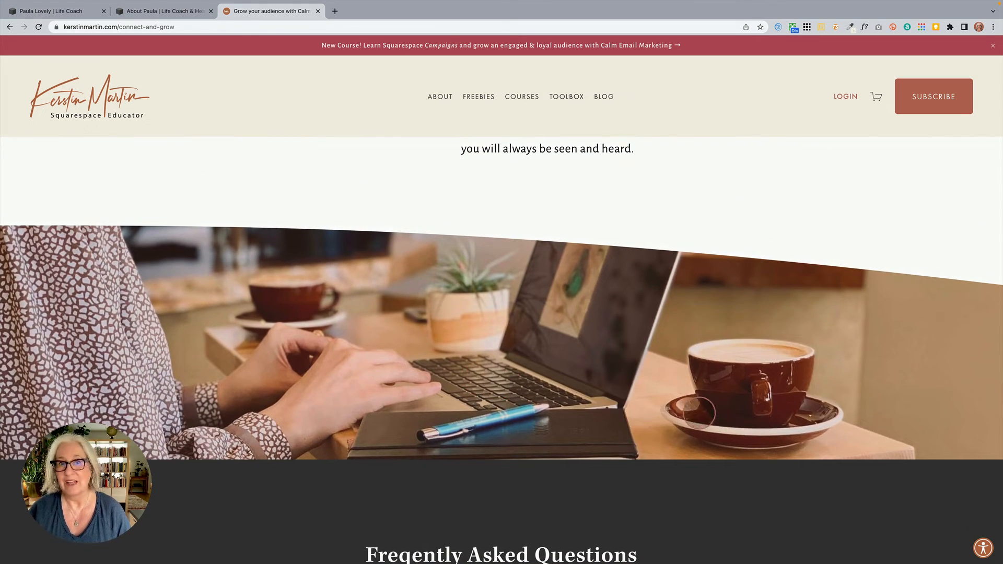
scroll("down", 3)
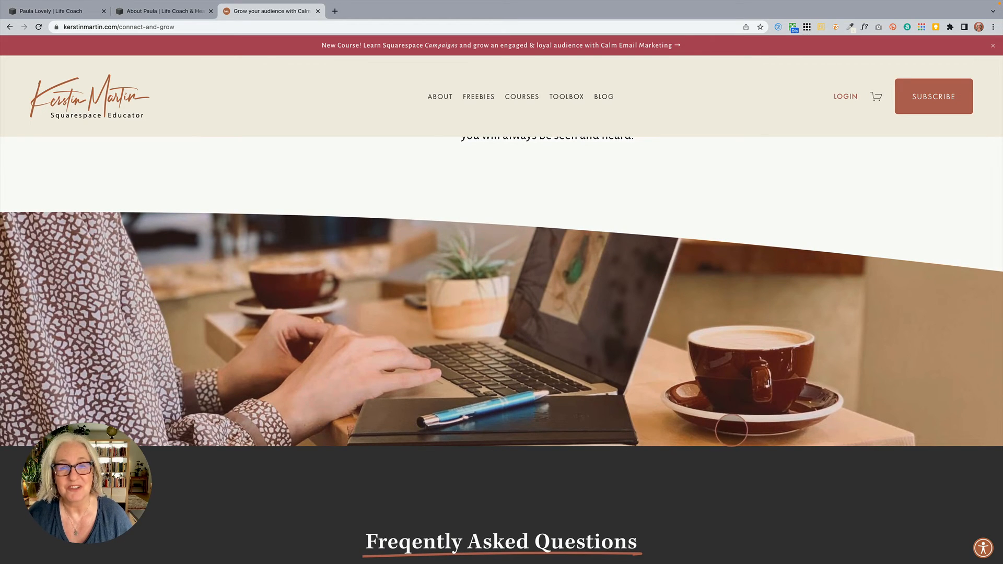